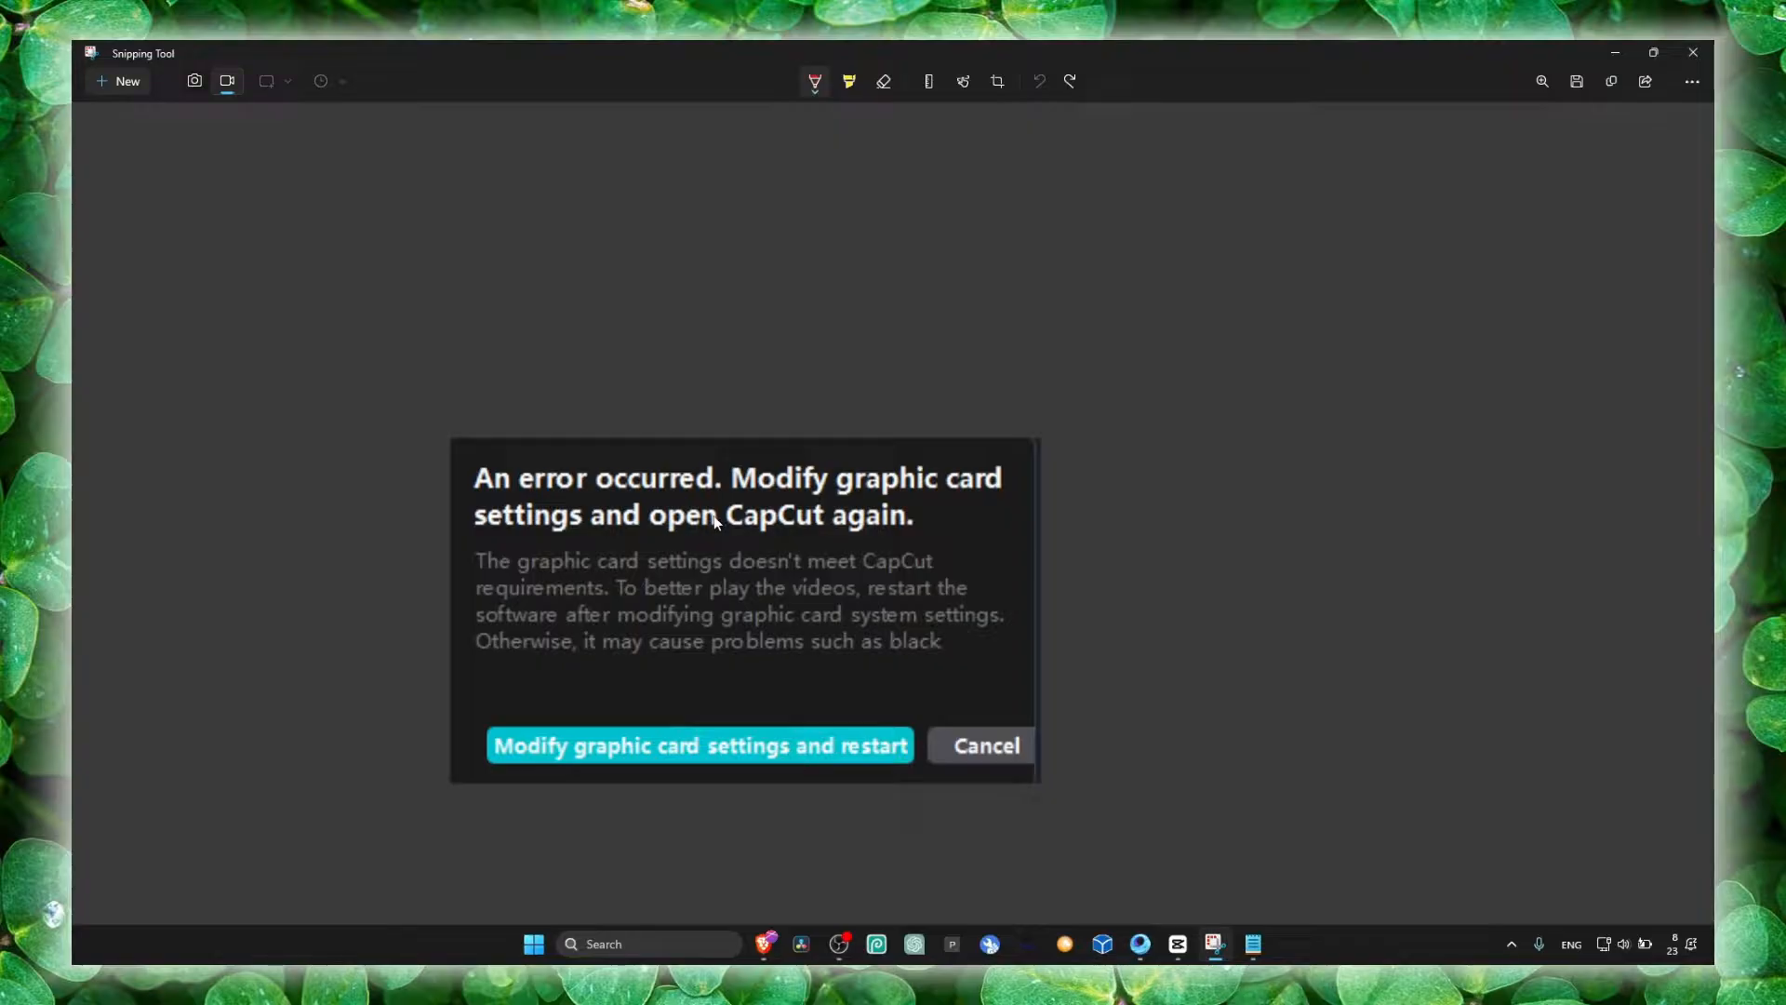
{"action": "mouse_move", "coordinate": [720, 521]}
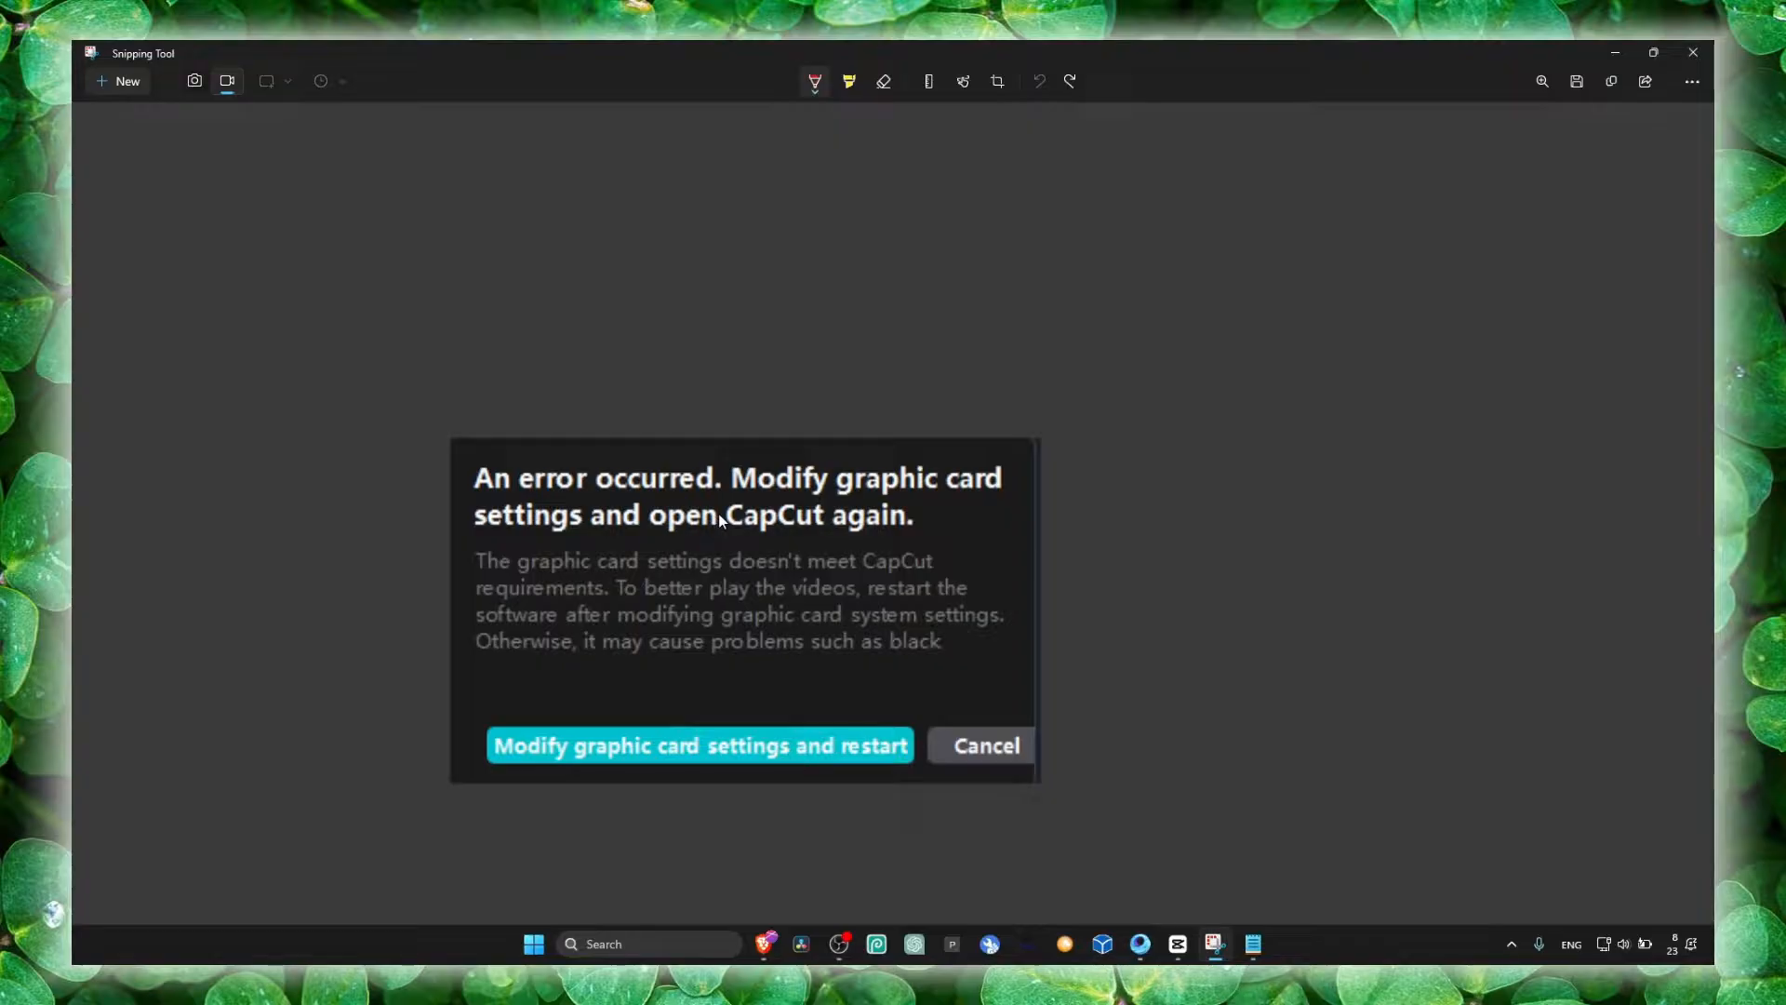
{"action": "mouse_move", "coordinate": [706, 530]}
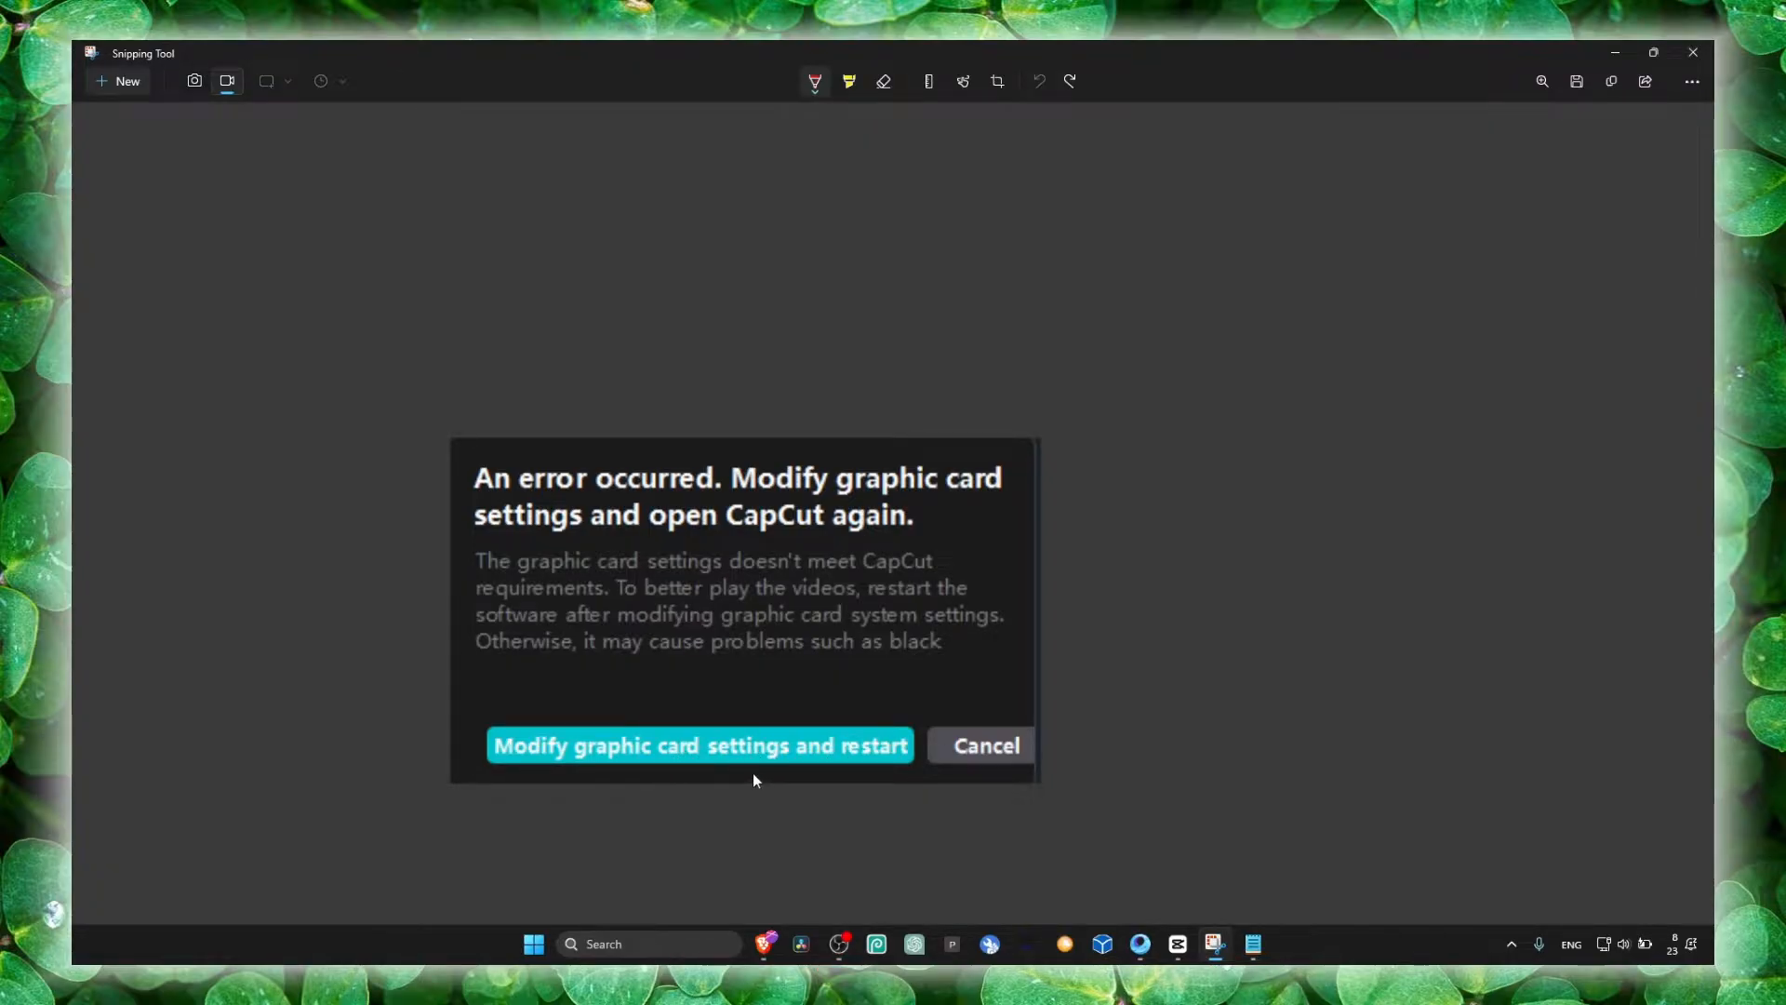
{"action": "mouse_move", "coordinate": [670, 644]}
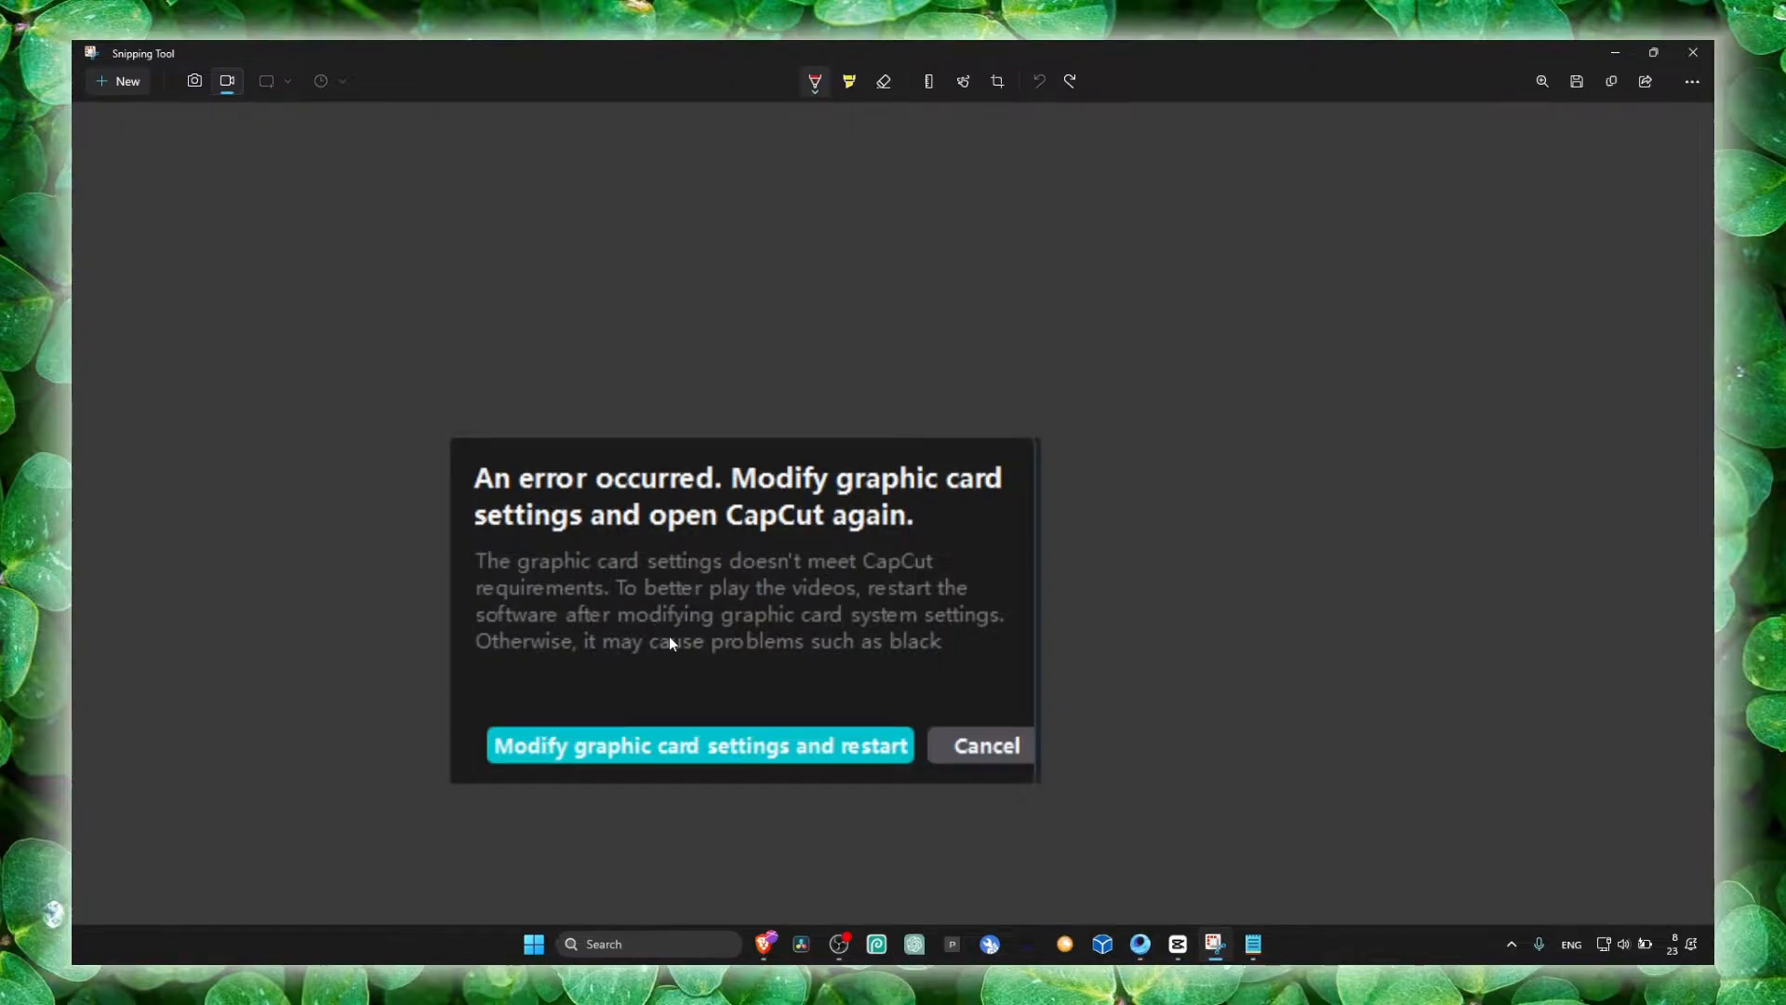
{"action": "mouse_move", "coordinate": [1001, 668]}
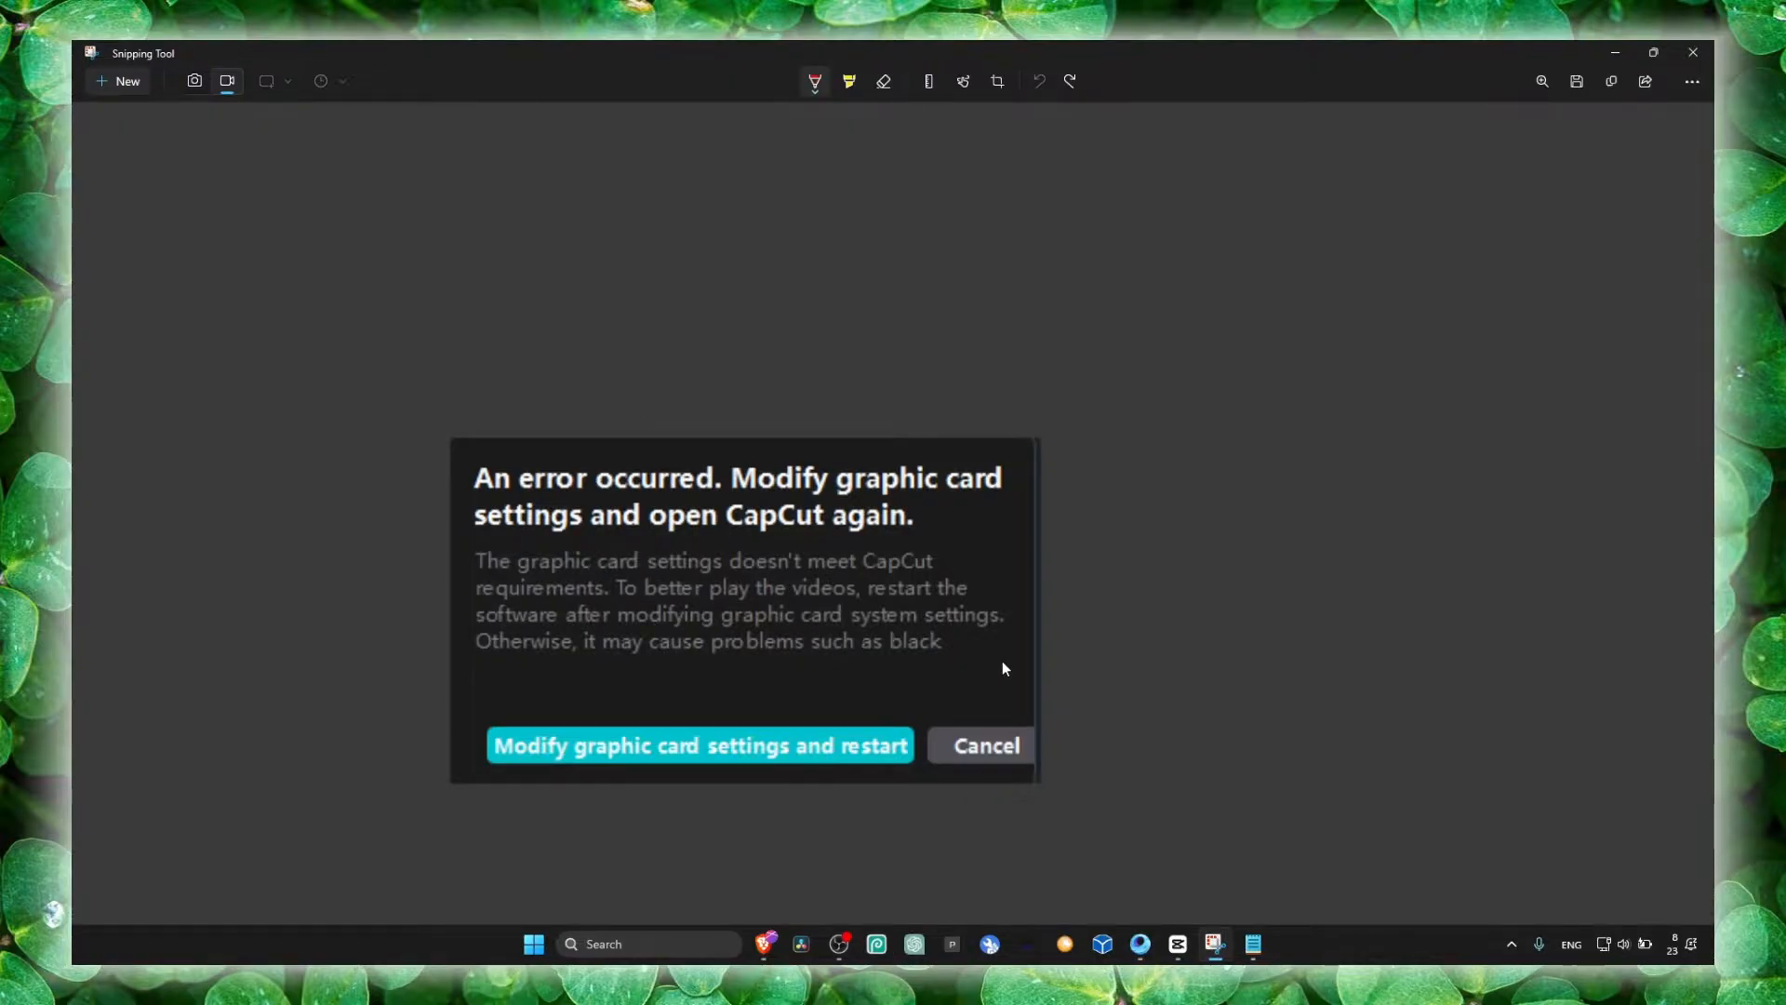
{"action": "mouse_move", "coordinate": [875, 636]}
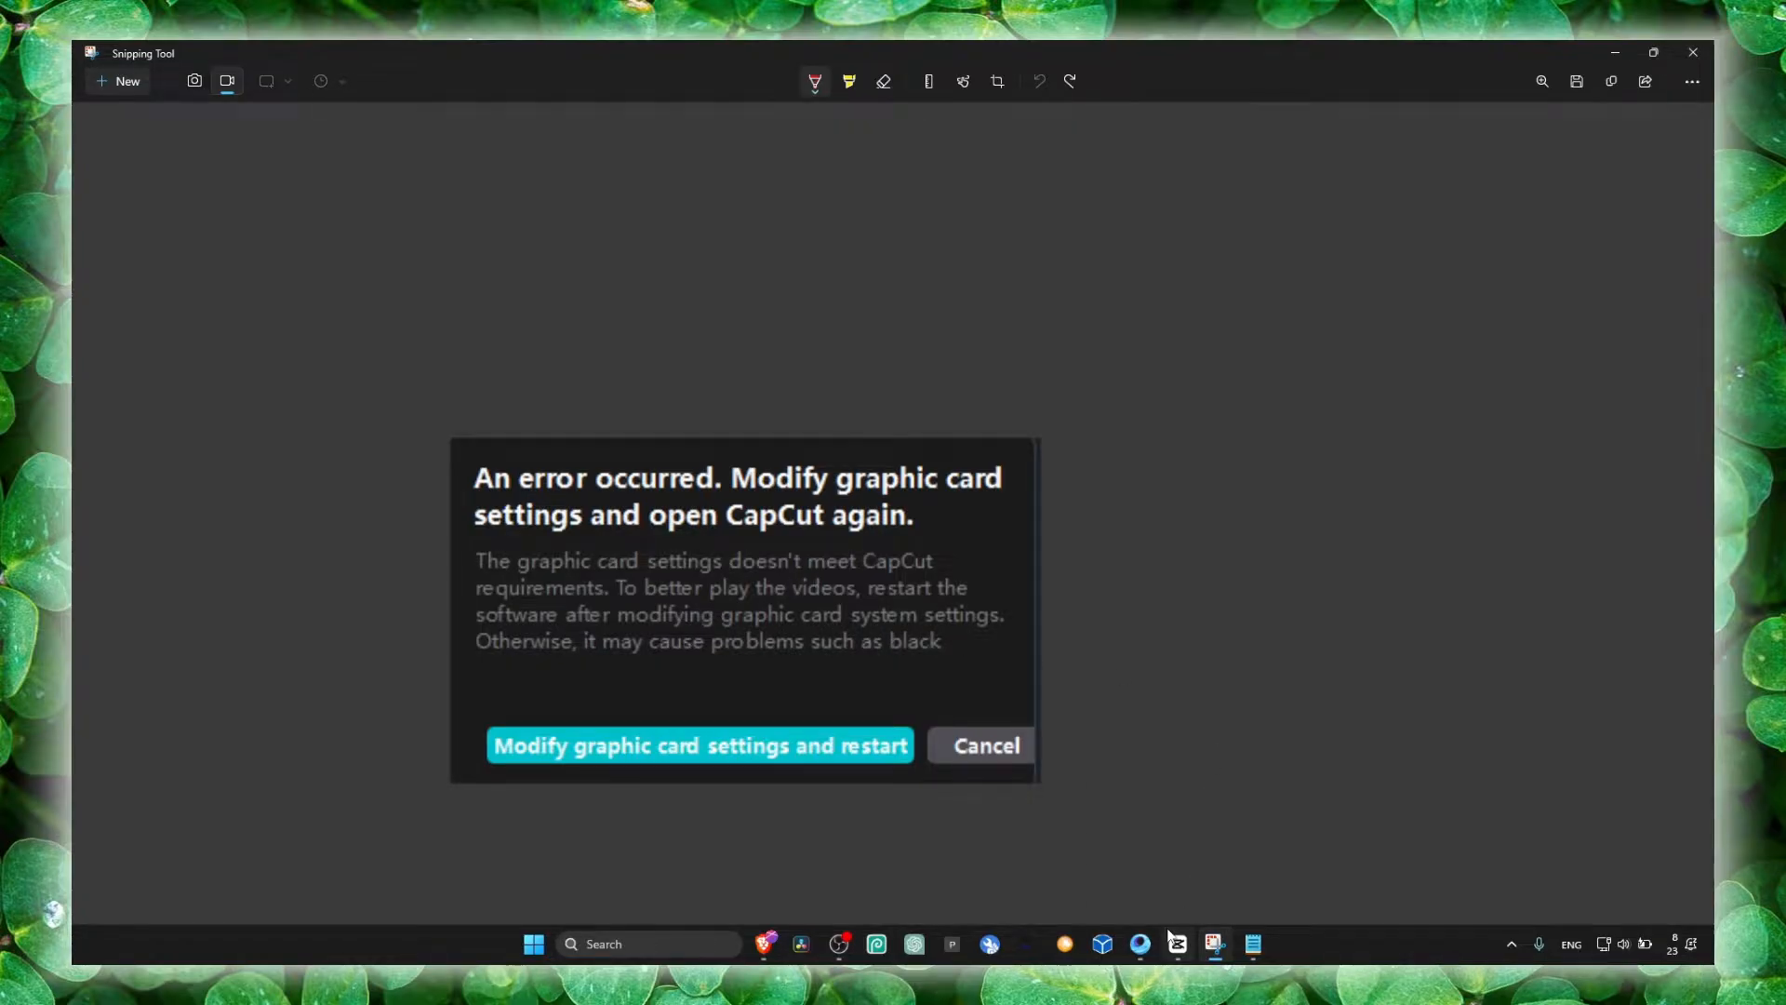
- Set CapCut's graphics preference to High performance (NVIDIA RTX 3050) and save
{"action": "left_click", "coordinate": [982, 746]}
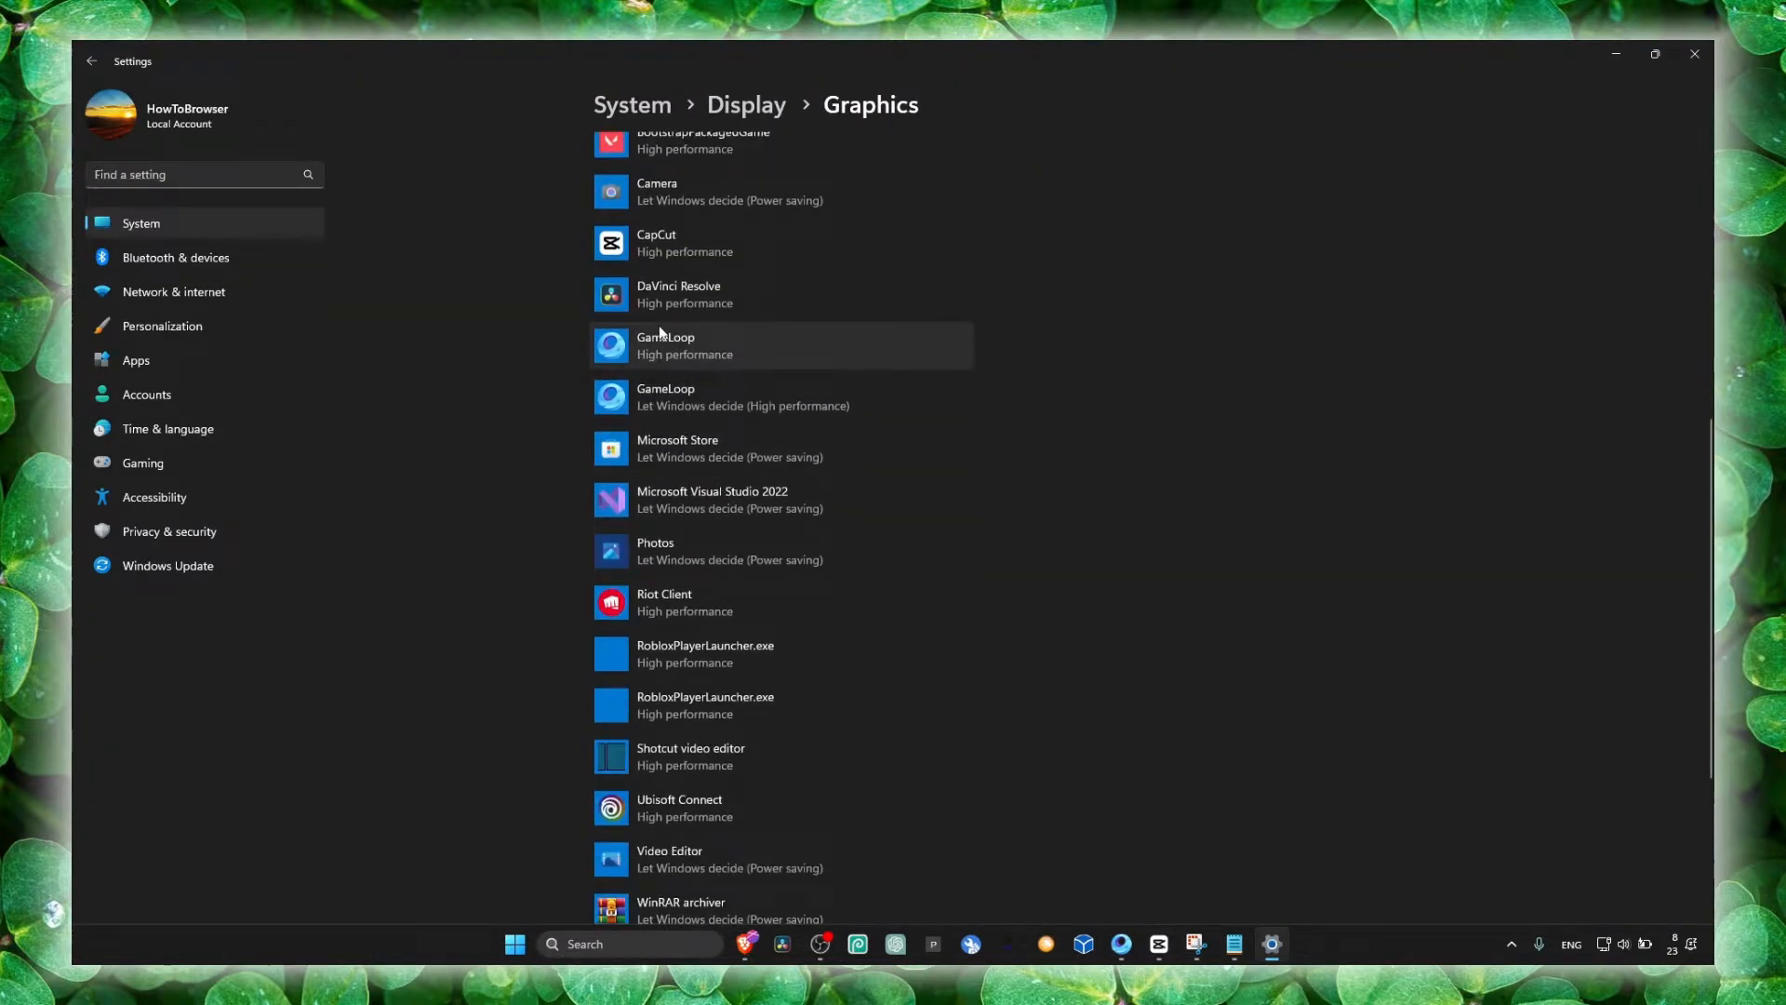
{"action": "left_click", "coordinate": [706, 243]}
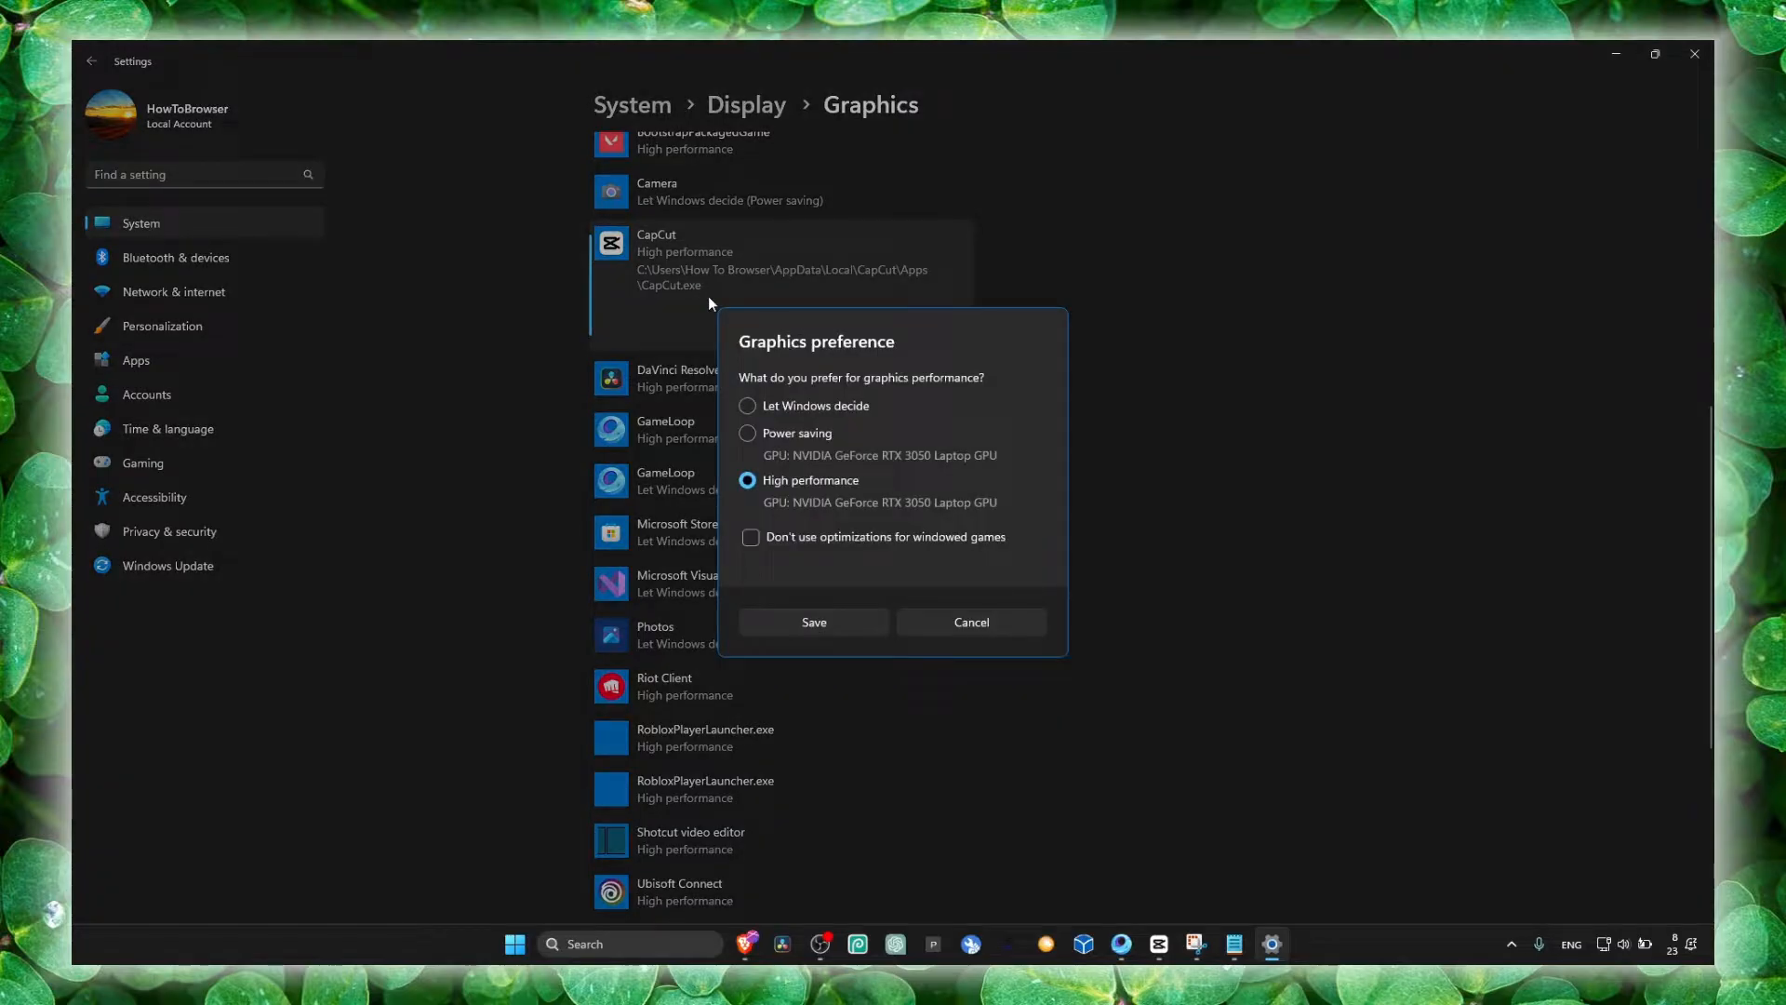
{"action": "mouse_move", "coordinate": [837, 517]}
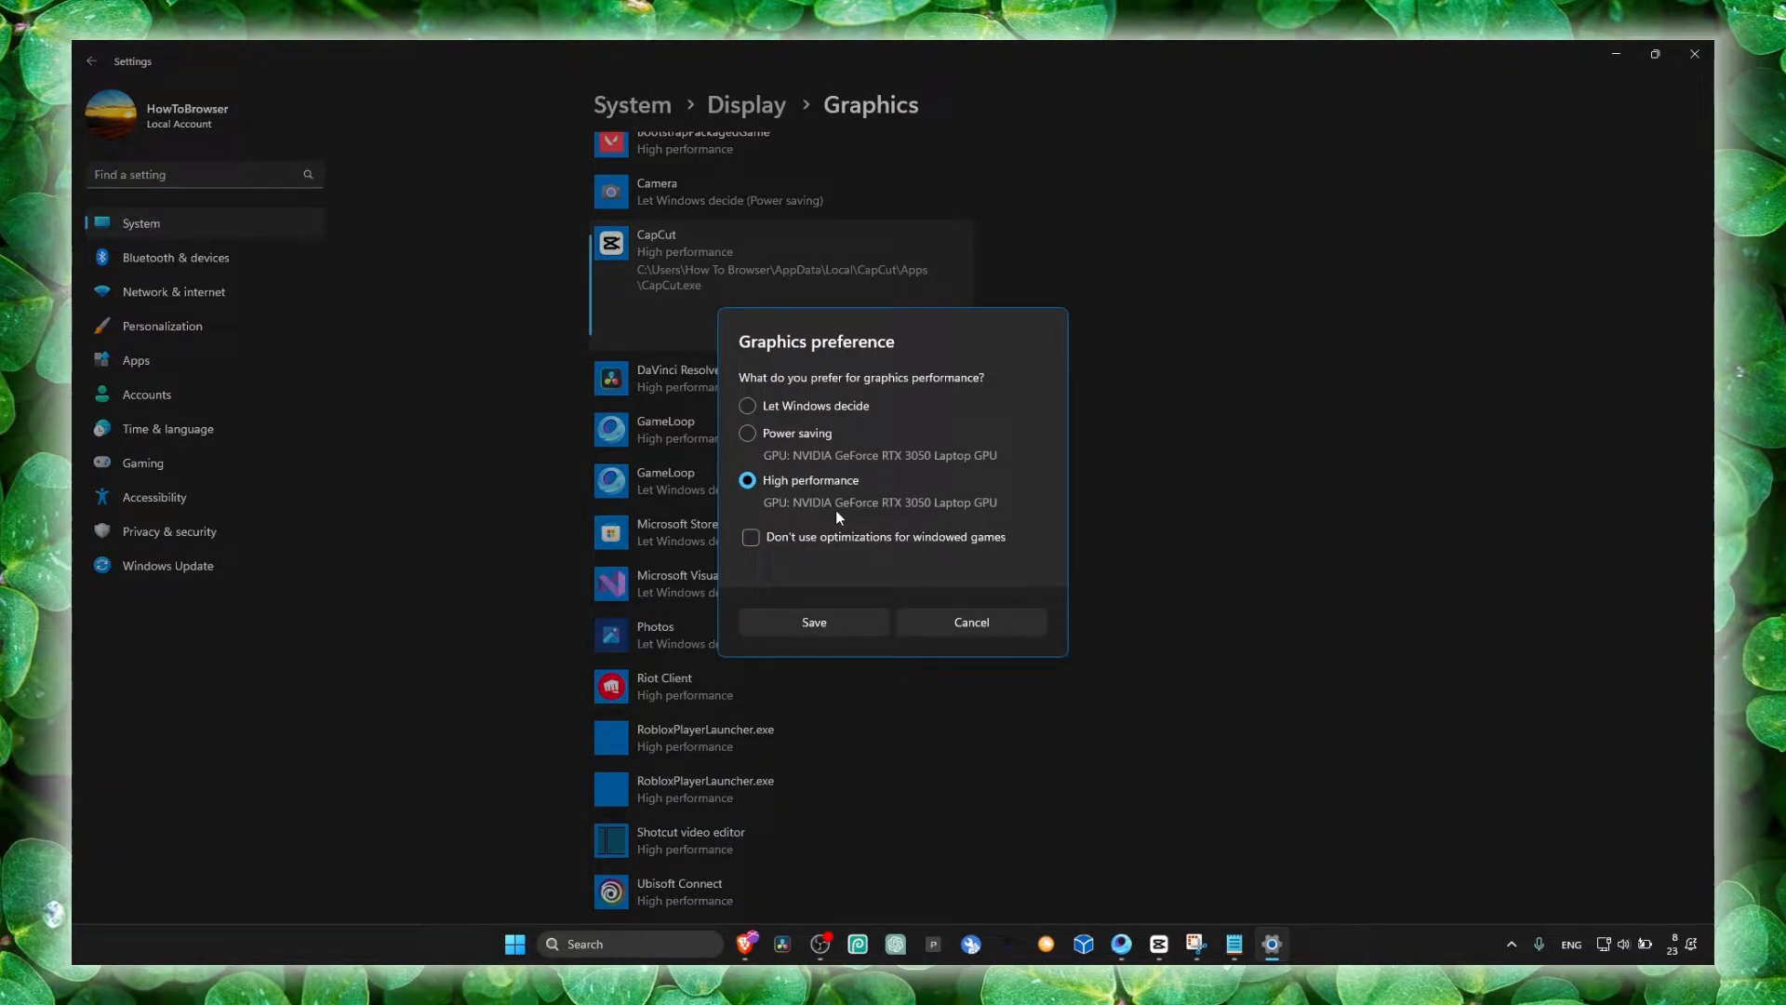
{"action": "left_click", "coordinate": [813, 622]}
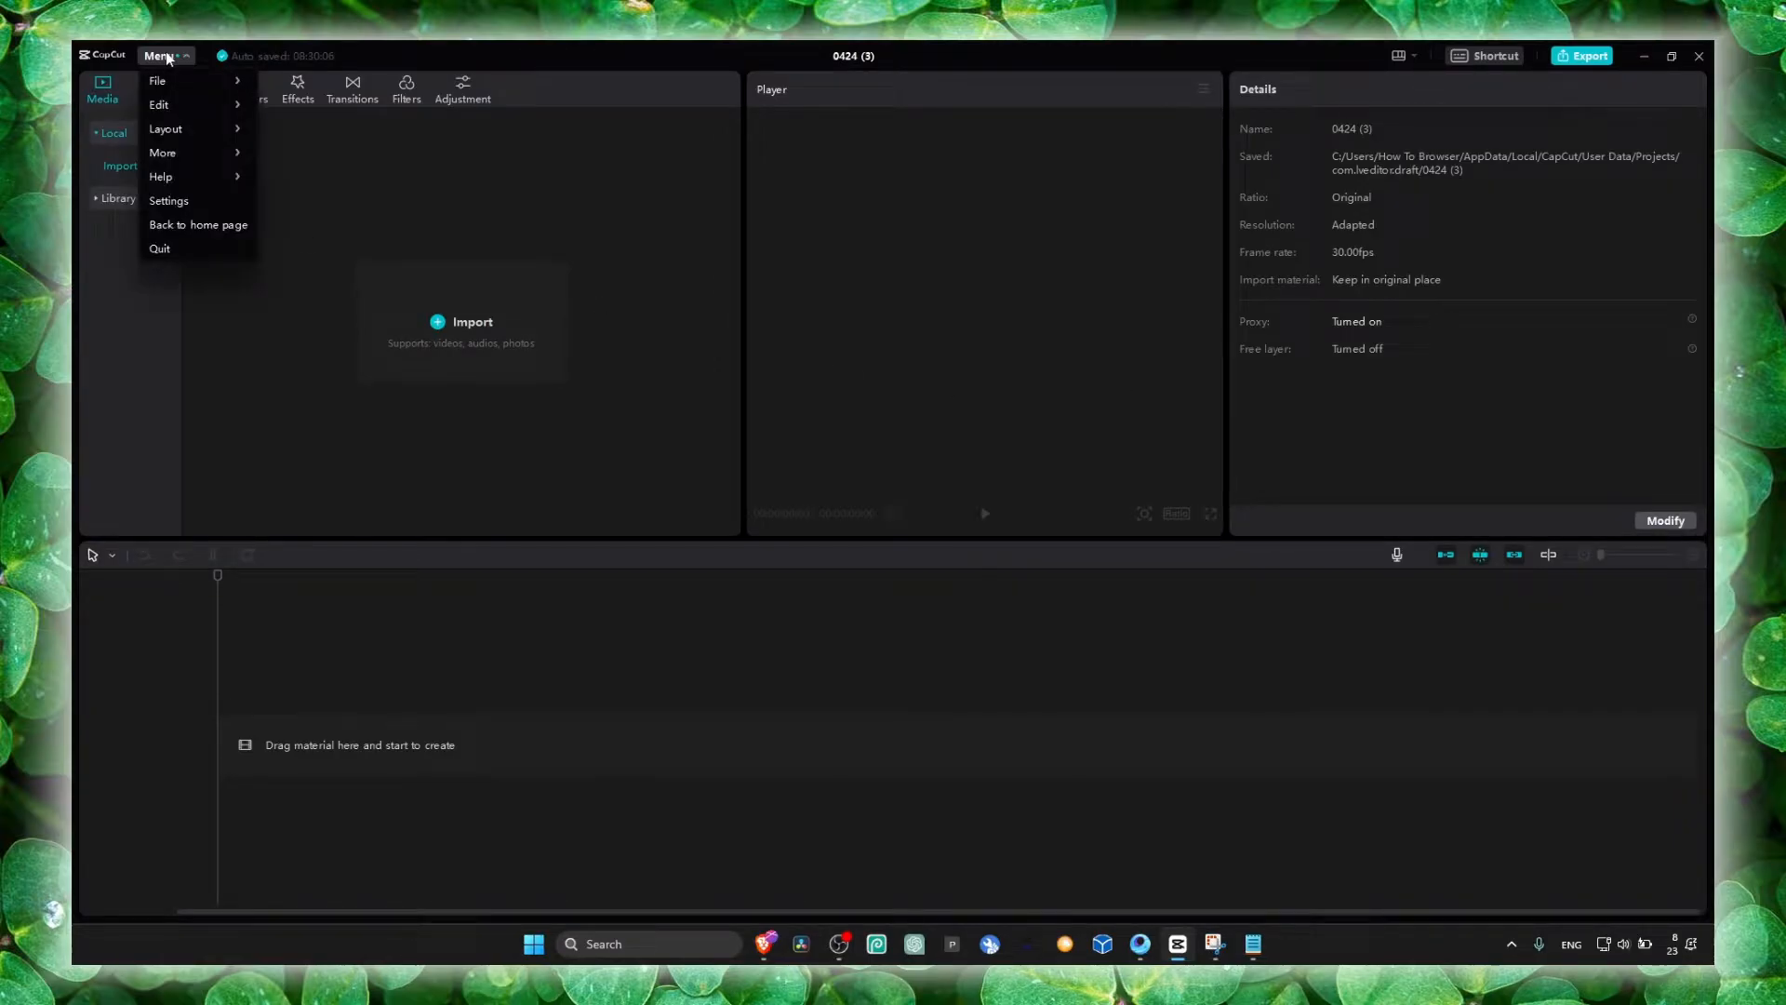
{"action": "mouse_move", "coordinate": [444, 267]}
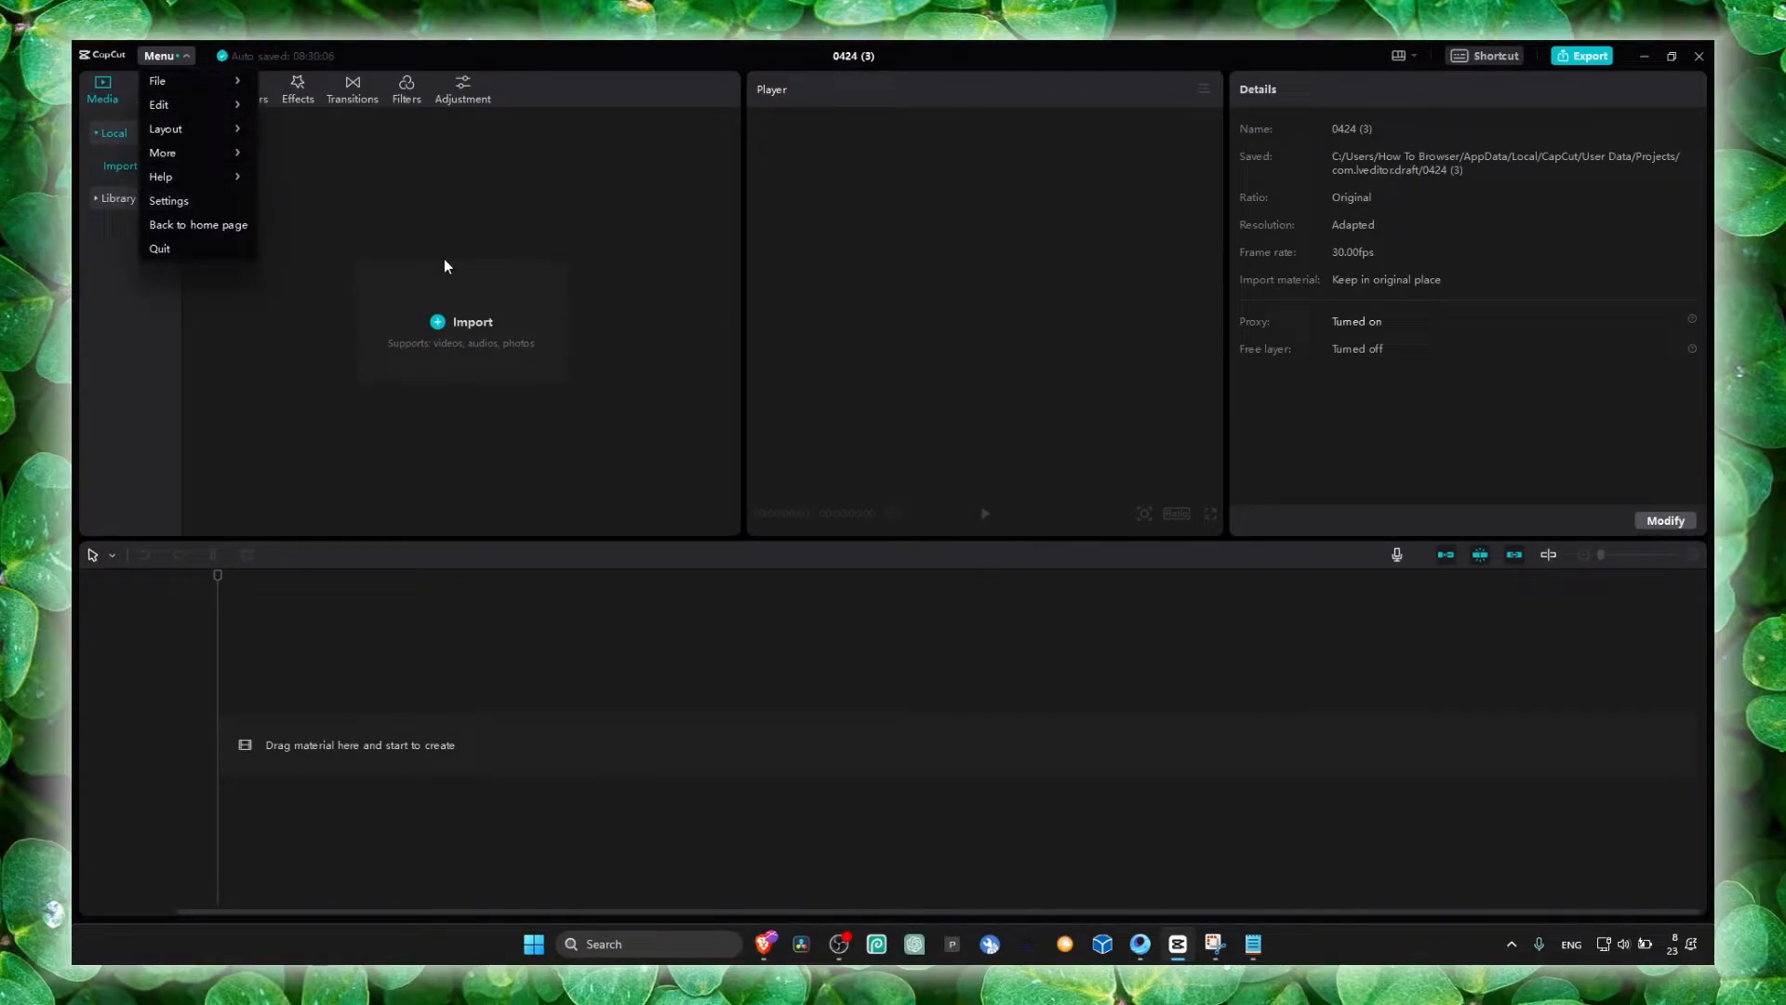
{"action": "mouse_move", "coordinate": [1396, 873]}
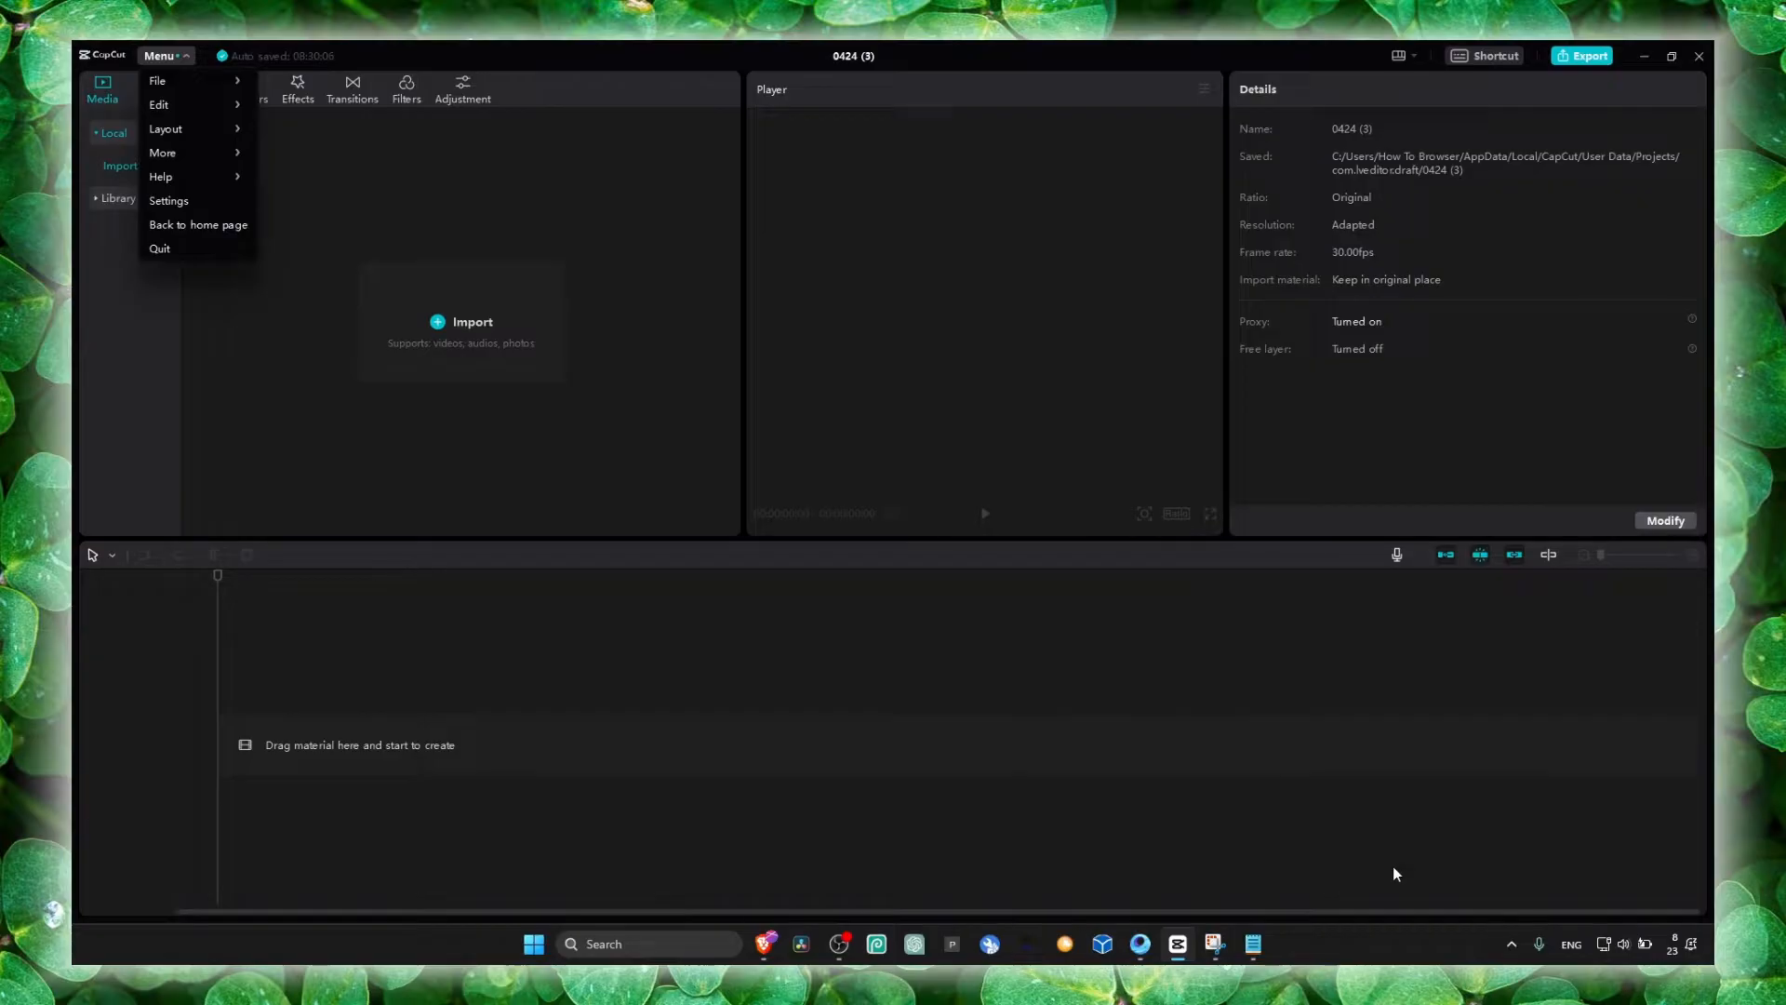
{"action": "mouse_move", "coordinate": [163, 152]}
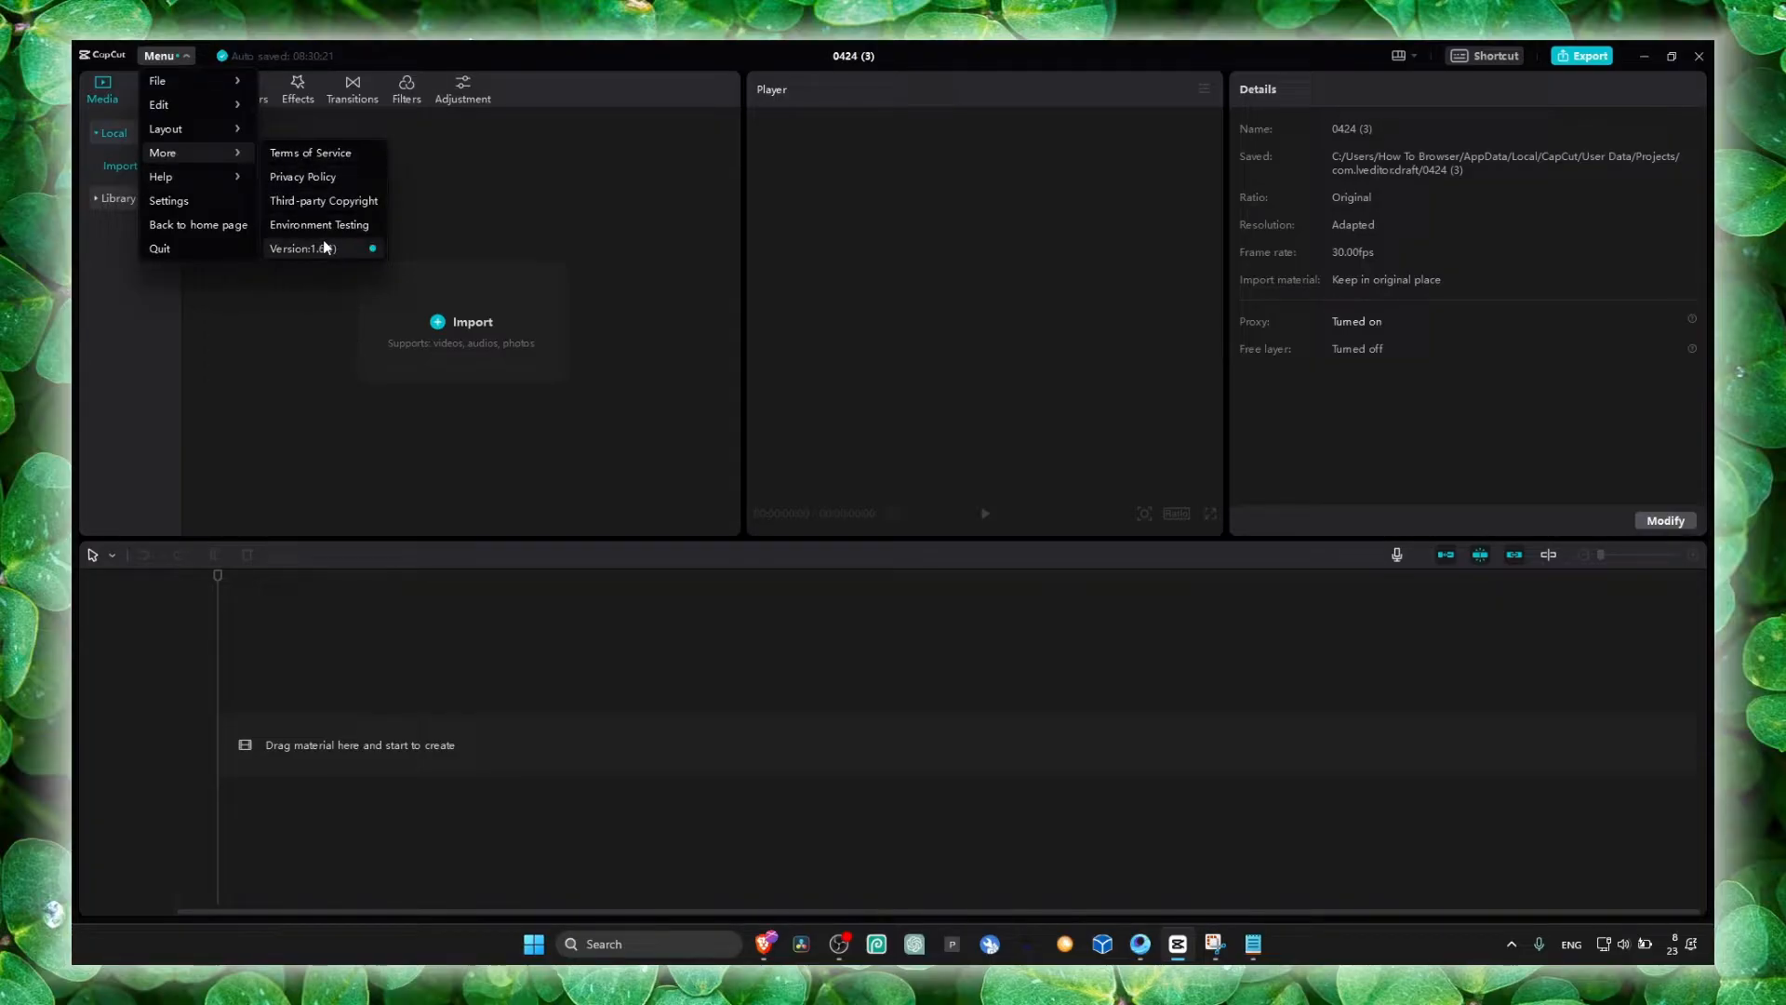
- Check CapCut's version, note the 2.0.0 update offer, and dismiss the notice
{"action": "left_click", "coordinate": [301, 249]}
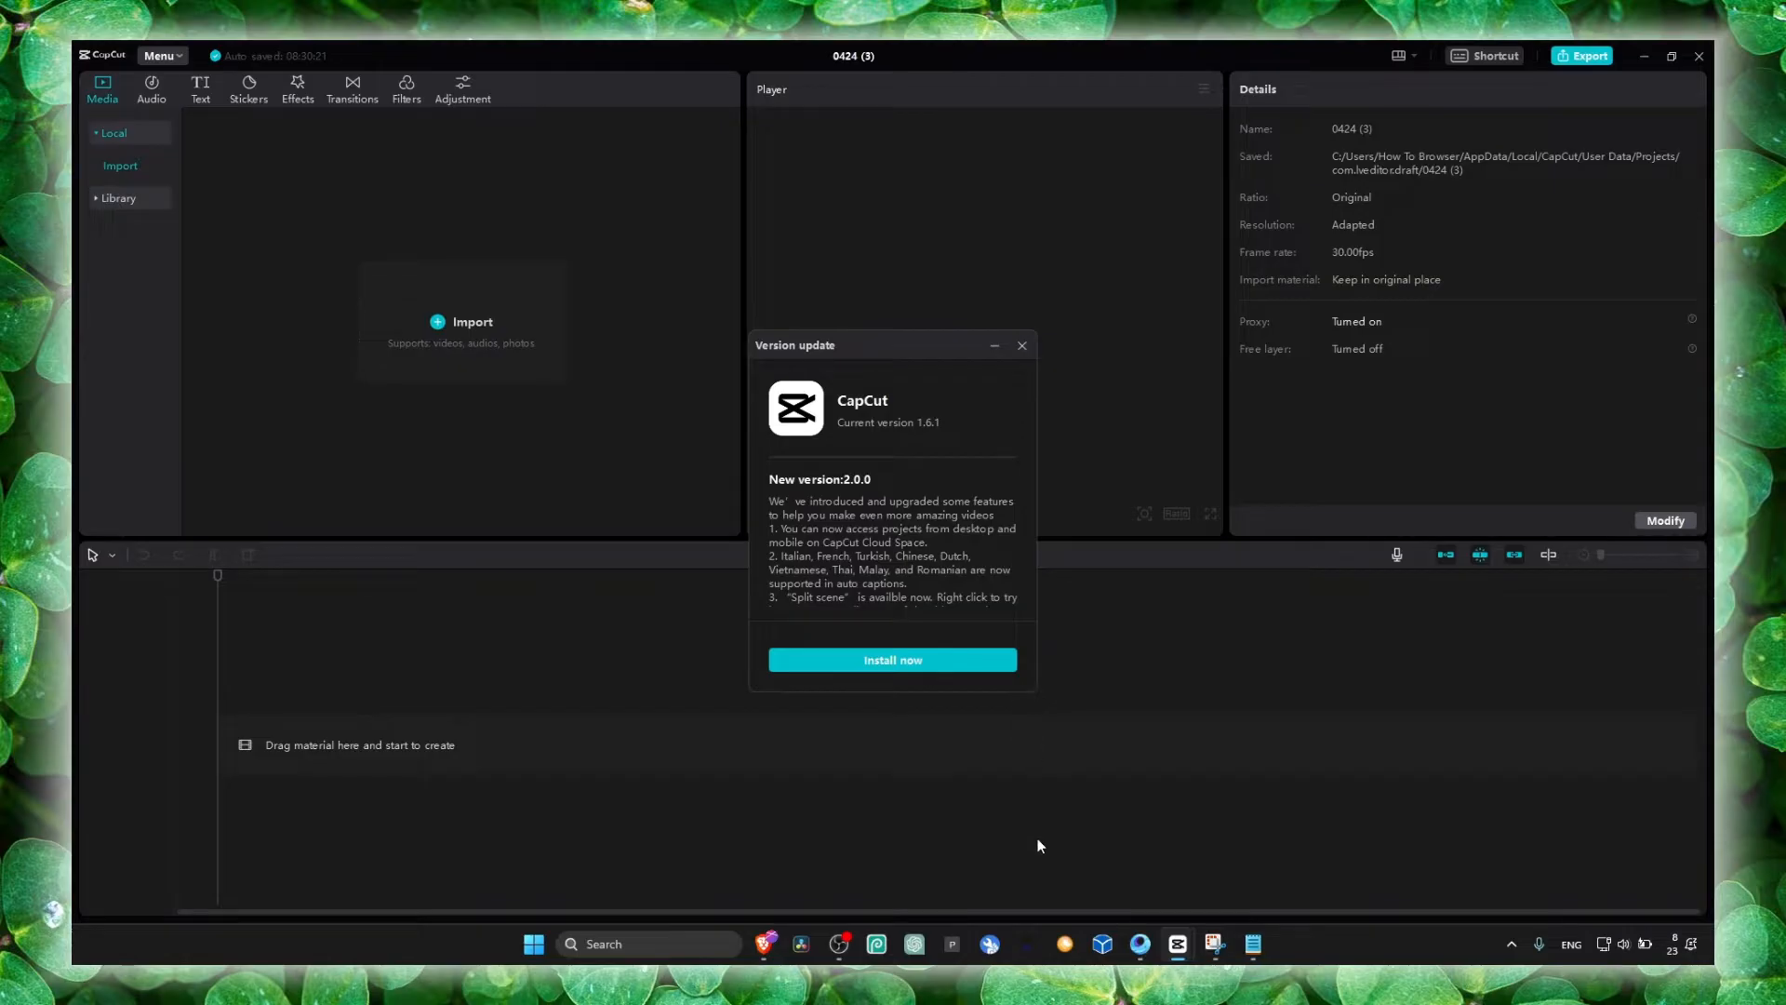
{"action": "mouse_move", "coordinate": [1022, 345]}
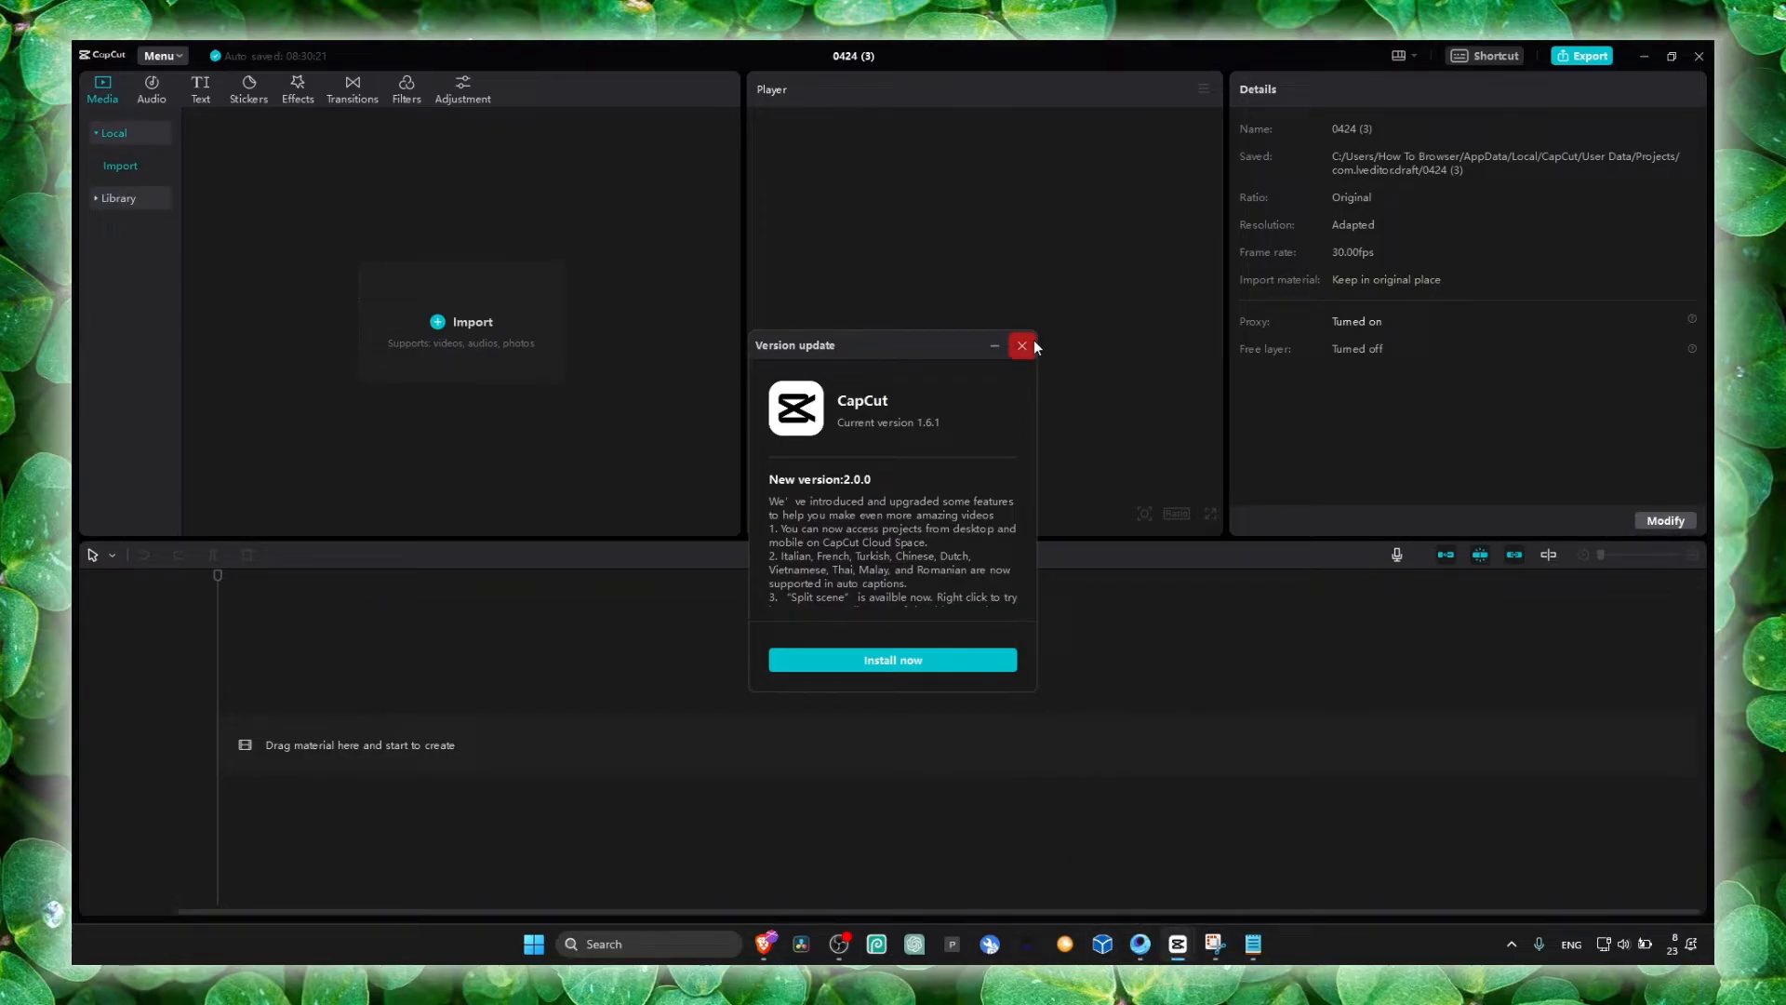
{"action": "left_click", "coordinate": [159, 55]}
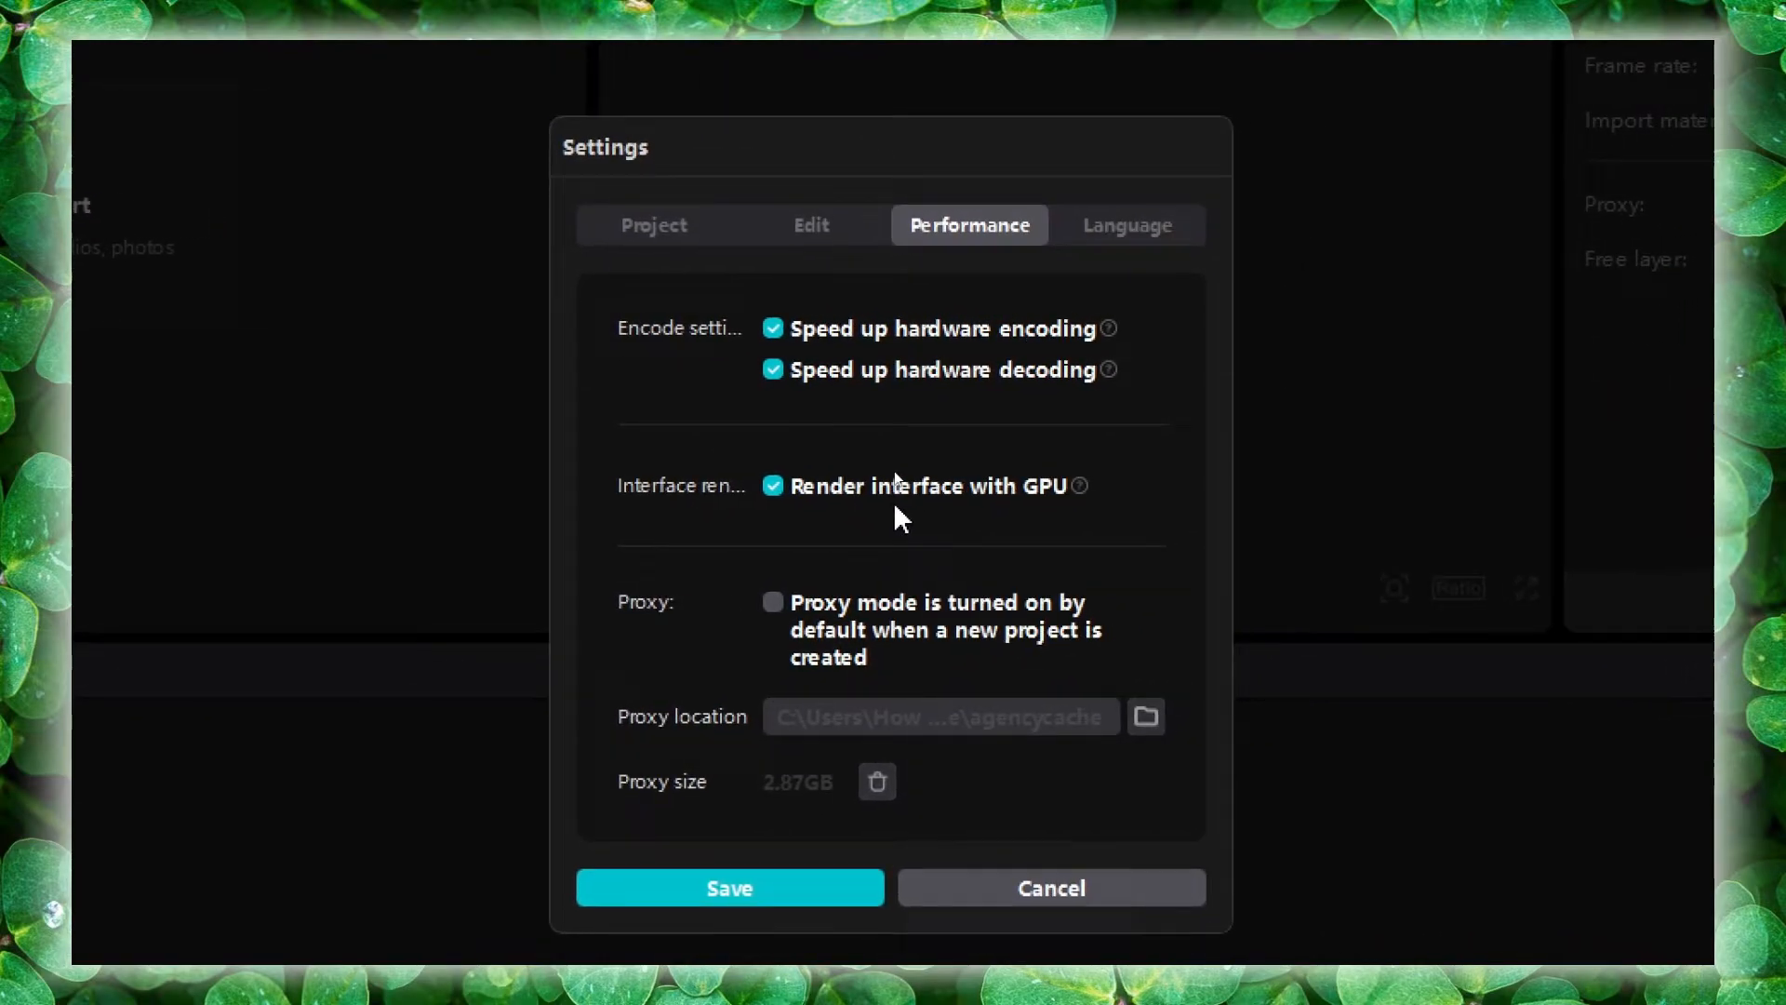
- Save Performance settings with hardware encoding, decoding and GPU interface rendering enabled
{"action": "left_click", "coordinate": [729, 887]}
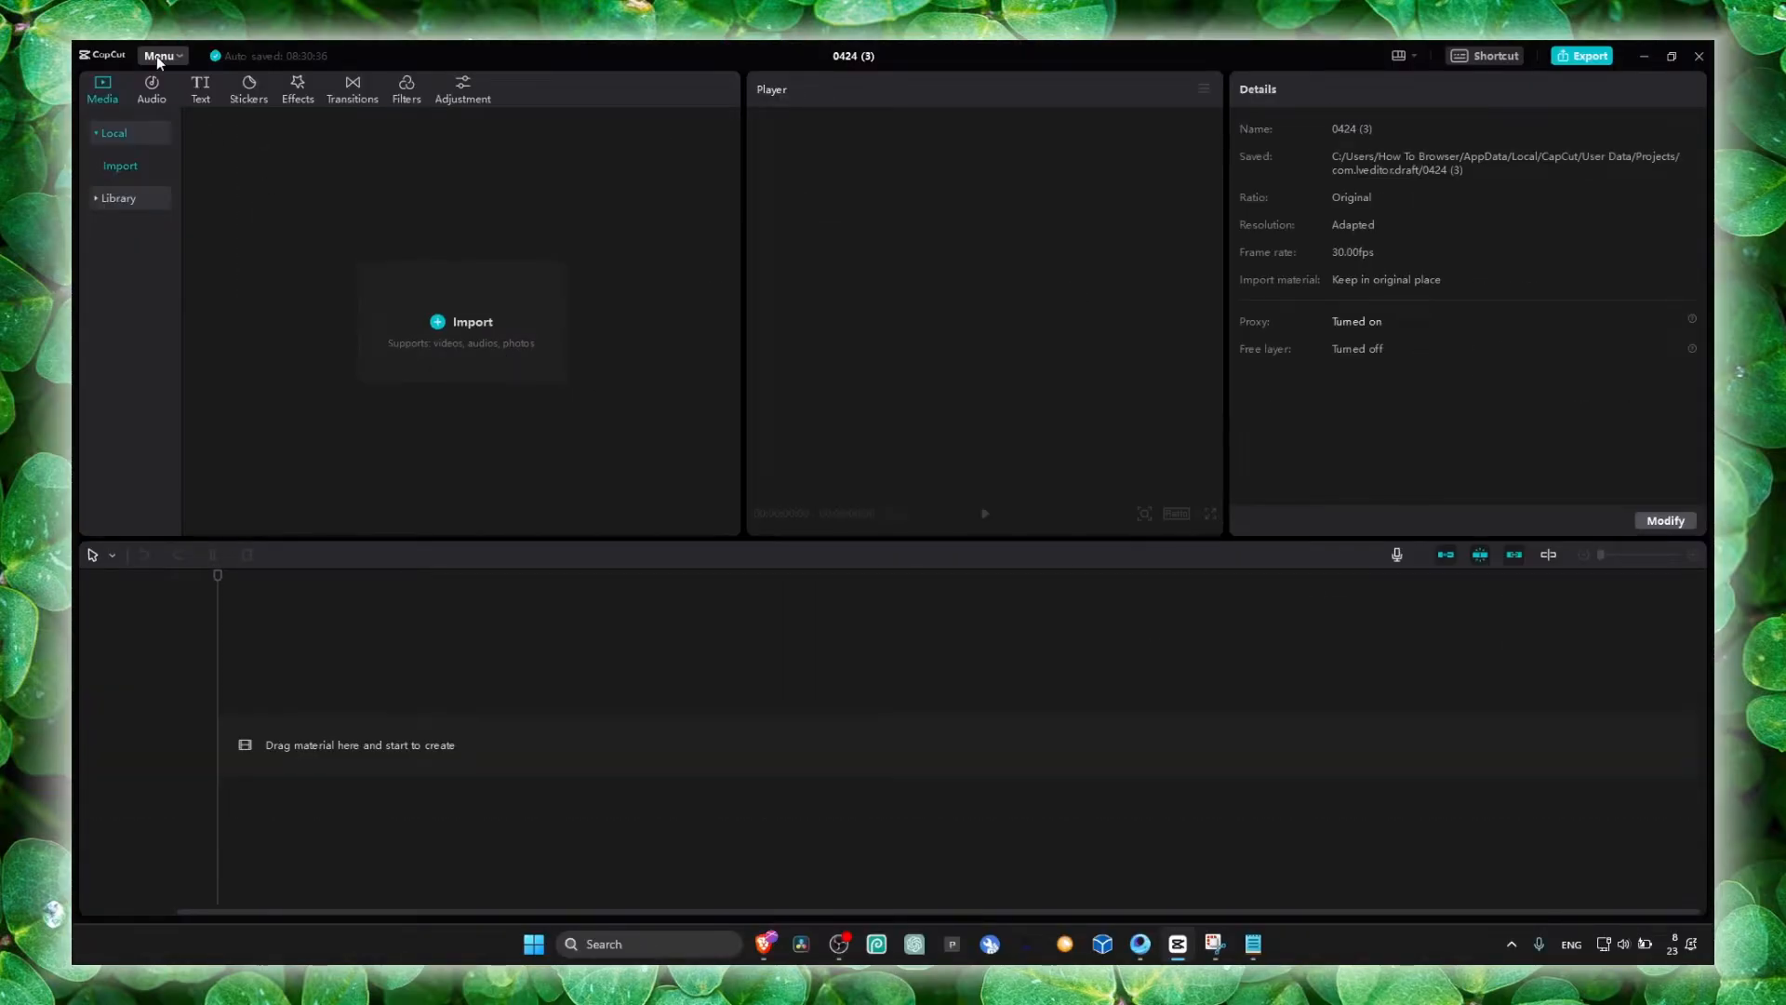
{"action": "left_click", "coordinate": [161, 56]}
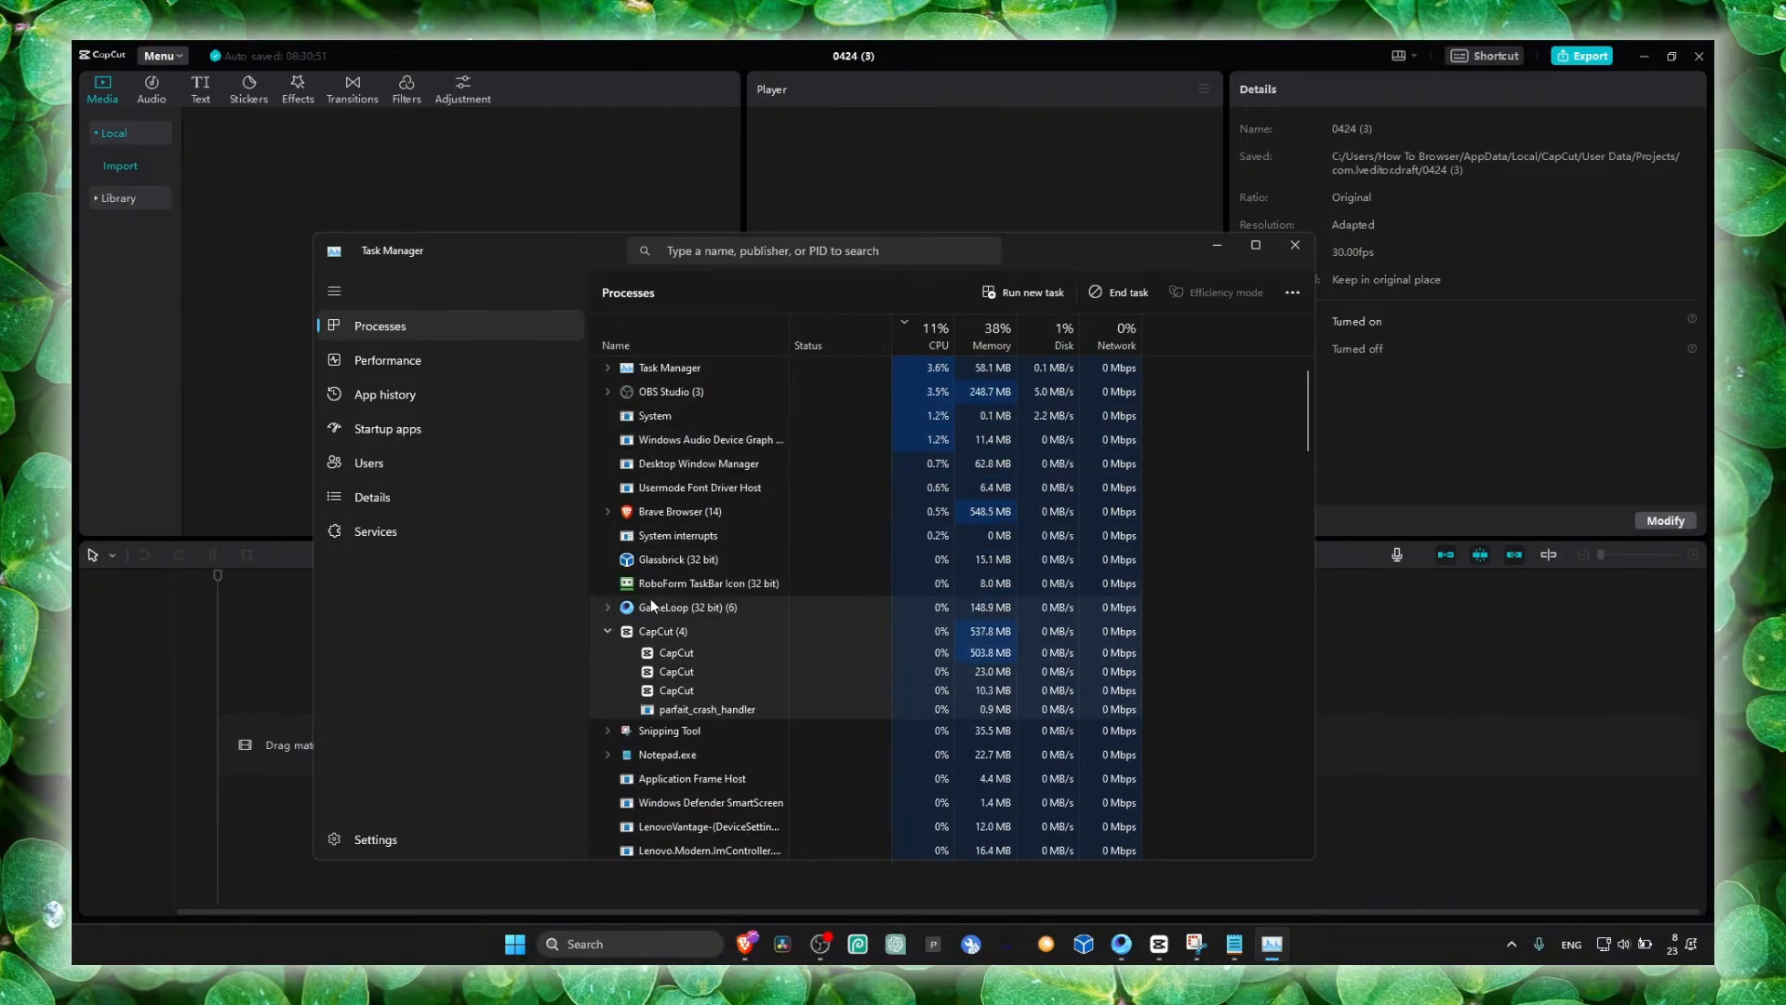
- Locate CapCut.exe via Go to details in Task Manager, then close it
{"action": "right_click", "coordinate": [675, 651]}
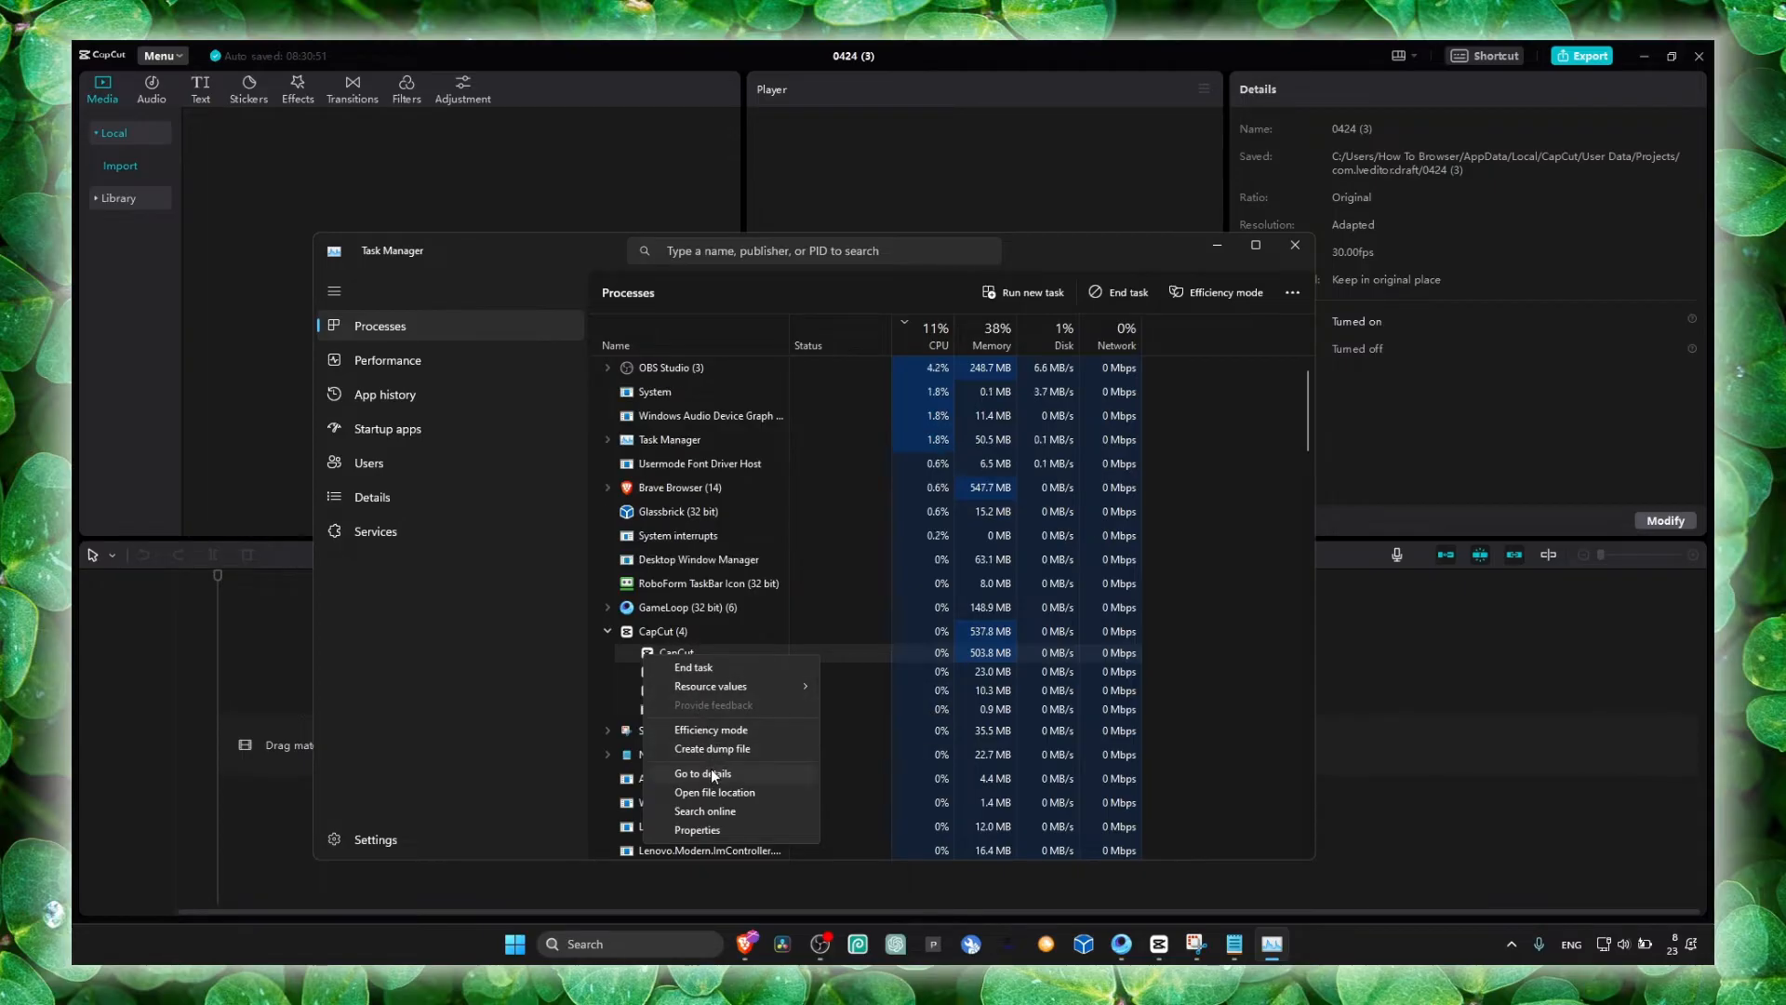
{"action": "left_click", "coordinate": [701, 773]}
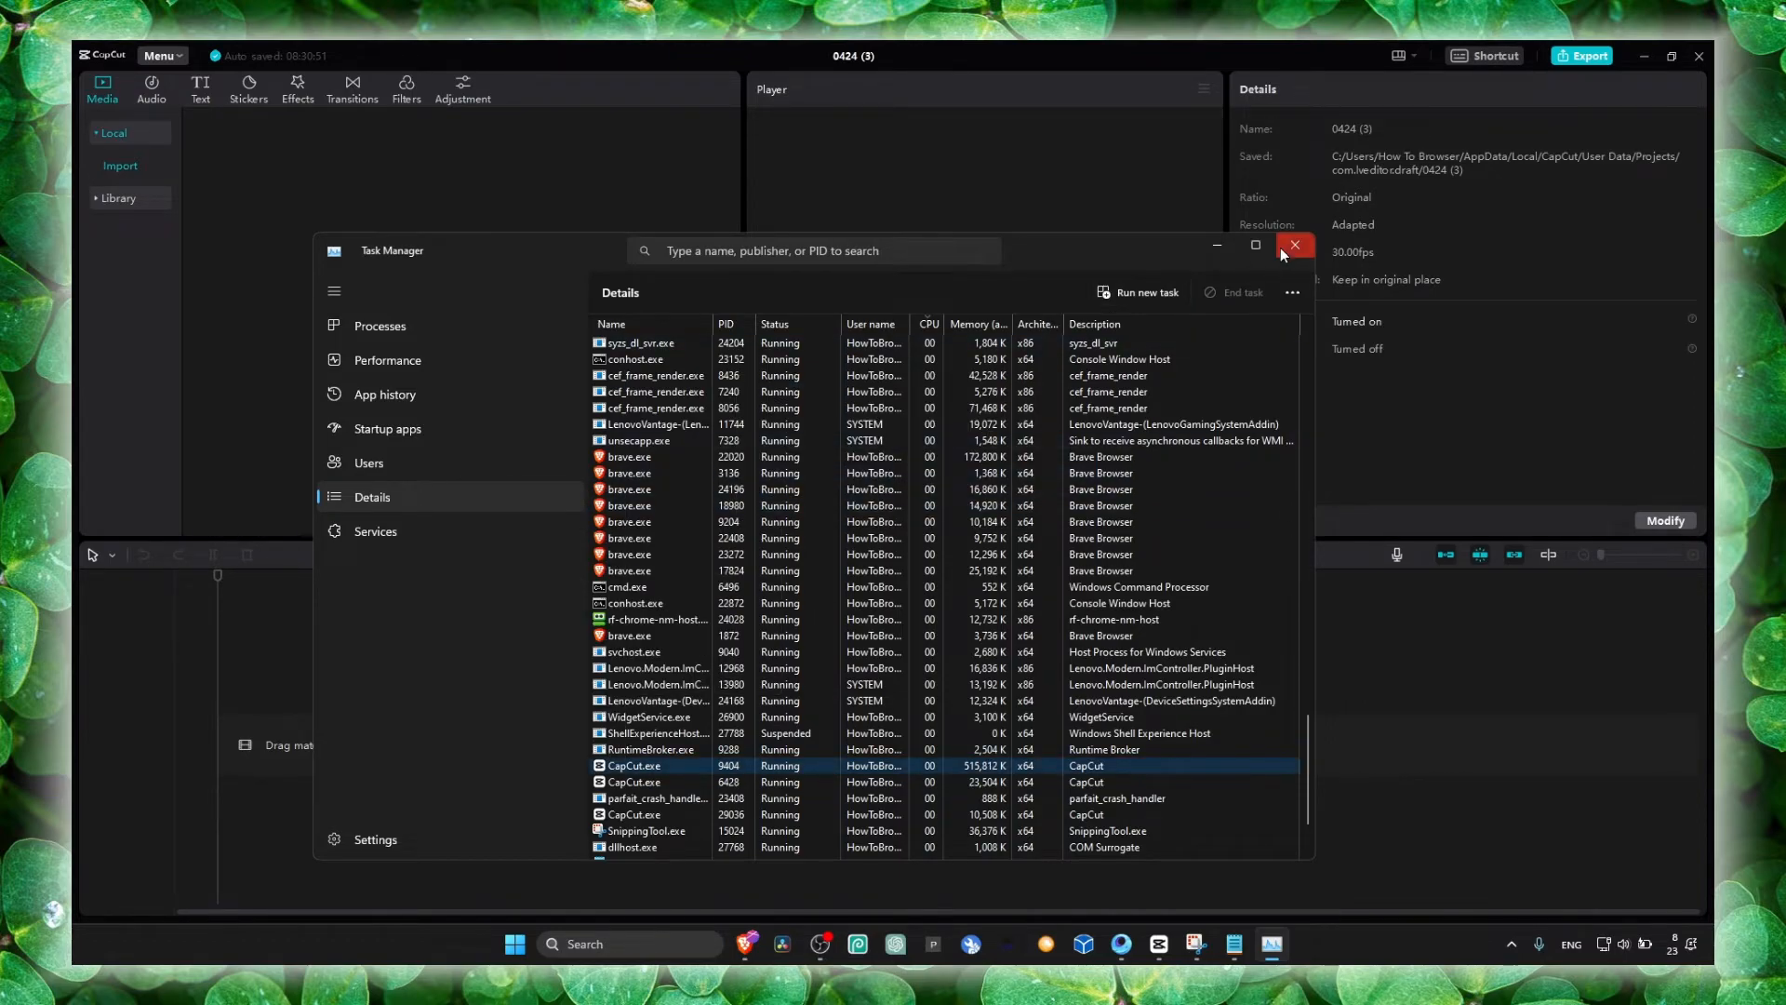
{"action": "left_click", "coordinate": [1294, 246]}
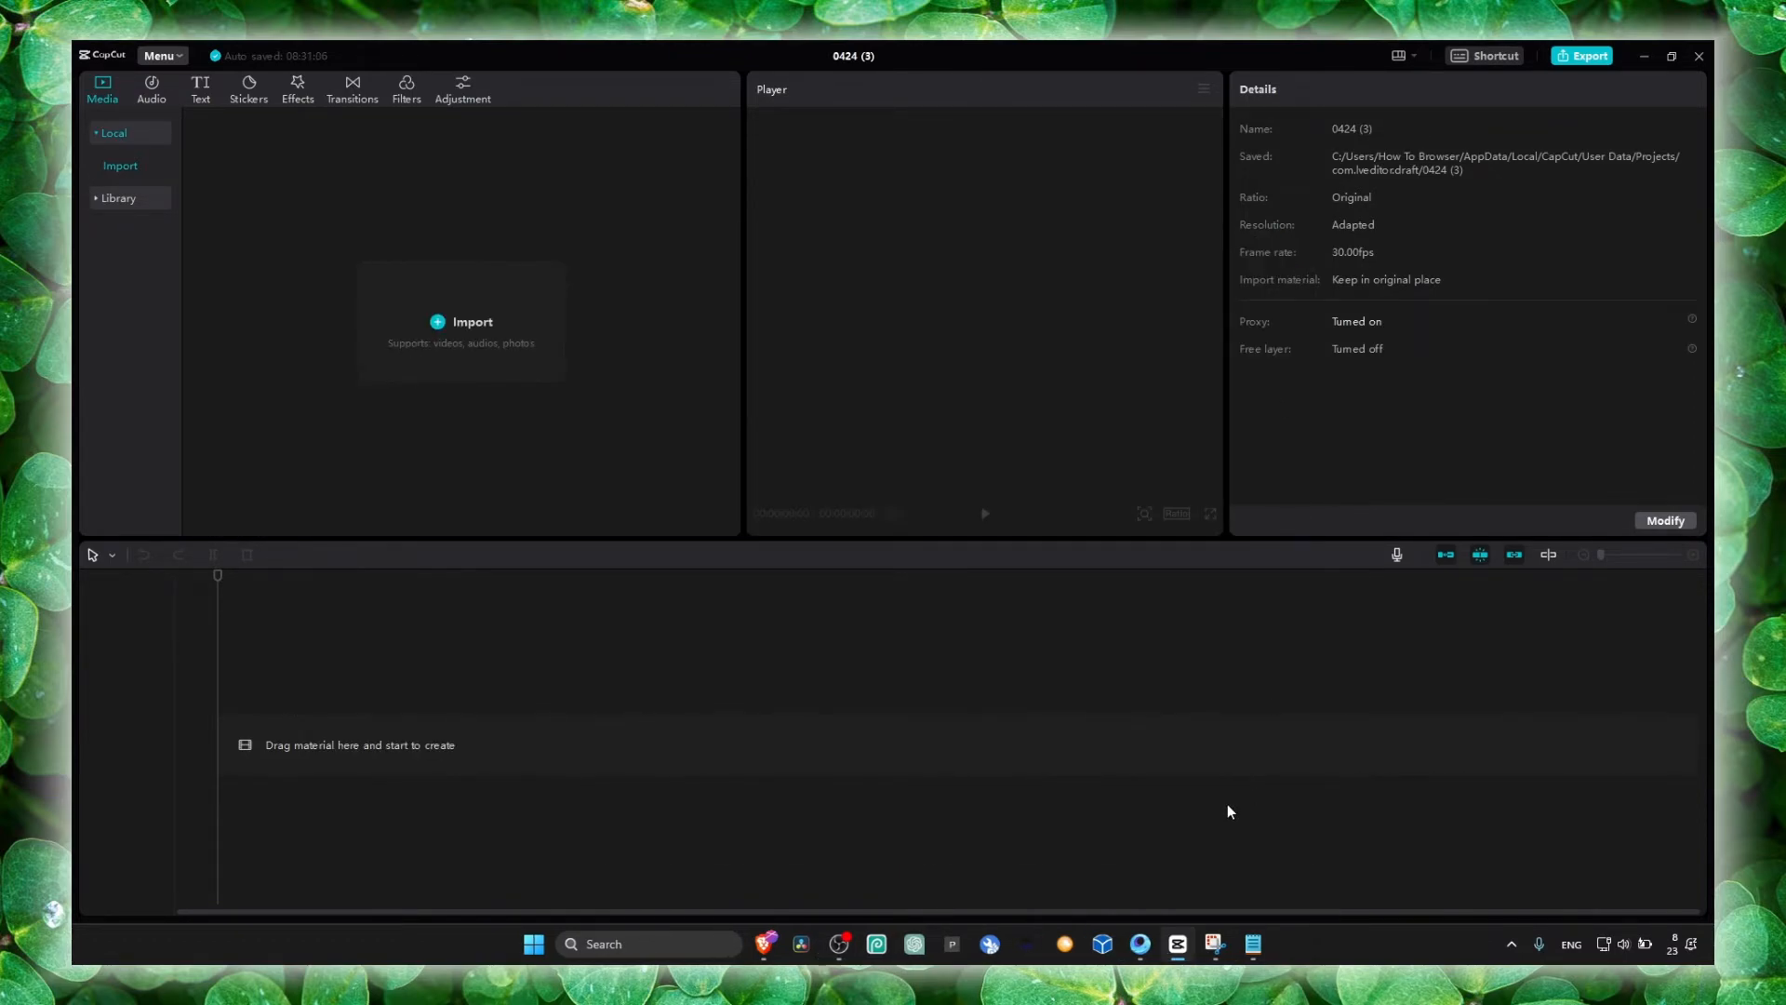